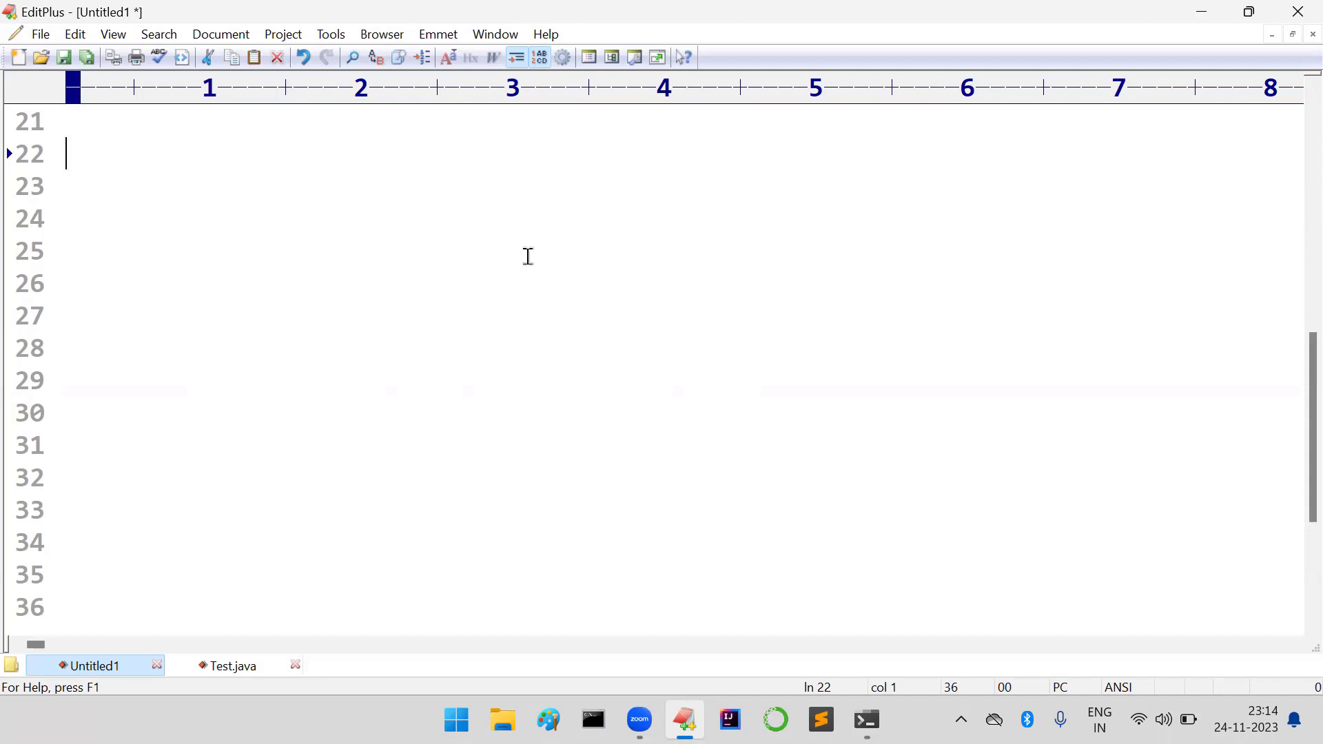
# Add the heading 'IllegalArgumentException:' to the notes
pyautogui.write('Ill')
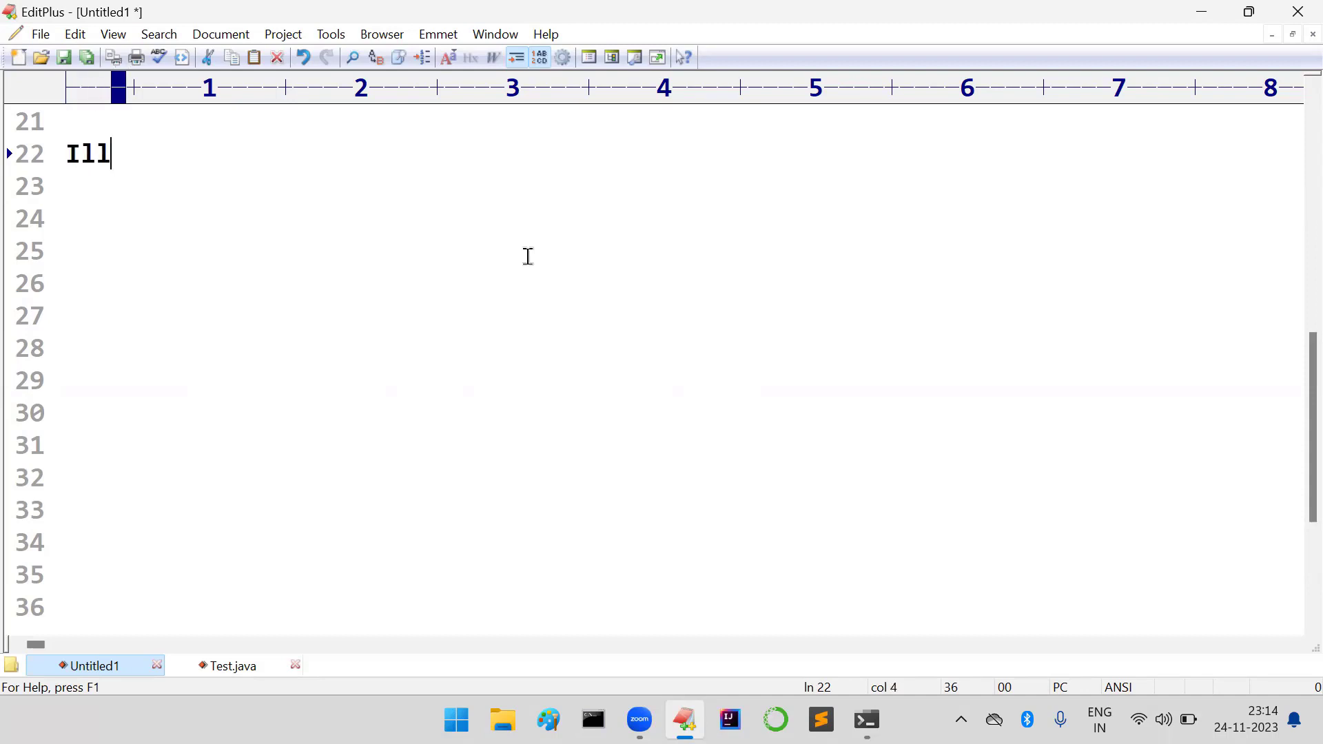
pyautogui.write('egalA')
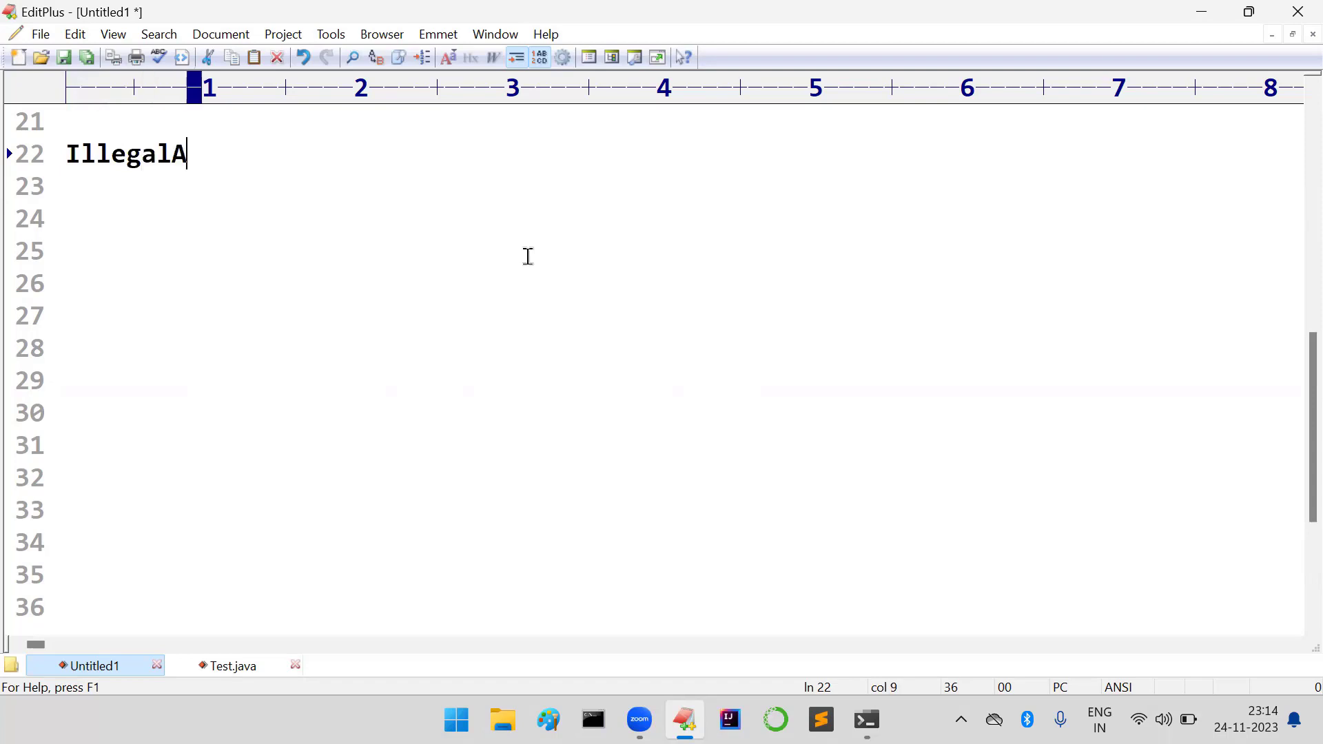
pyautogui.write('rgument')
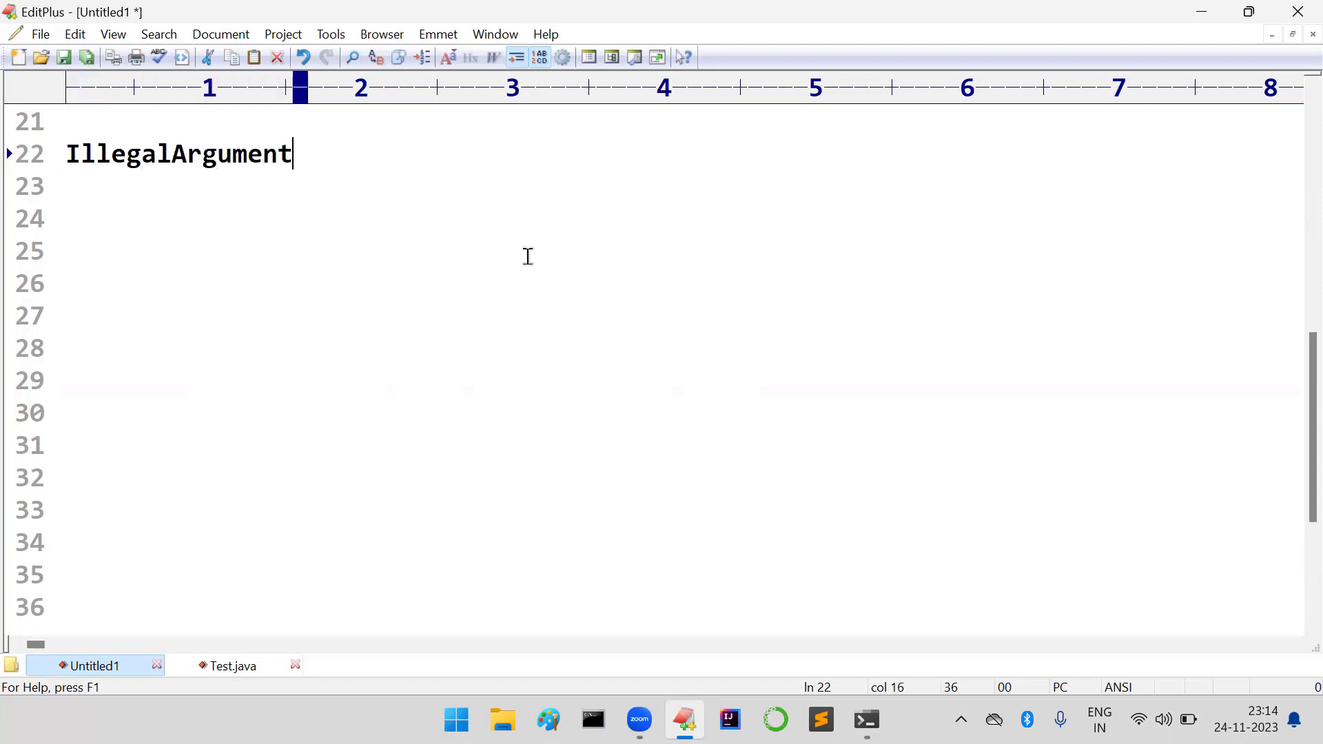
pyautogui.write('Excep')
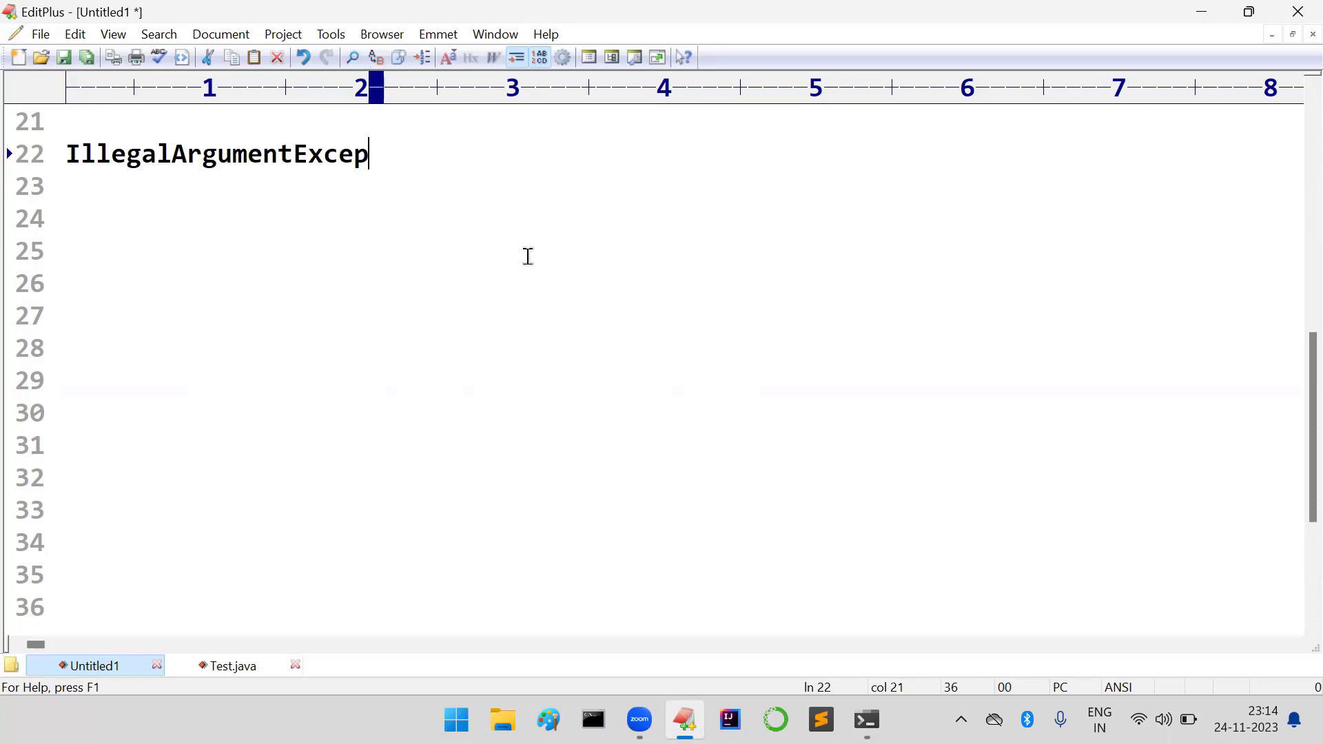
pyautogui.write('tion:')
pyautogui.click(682, 186)
pyautogui.write('-------------------------')
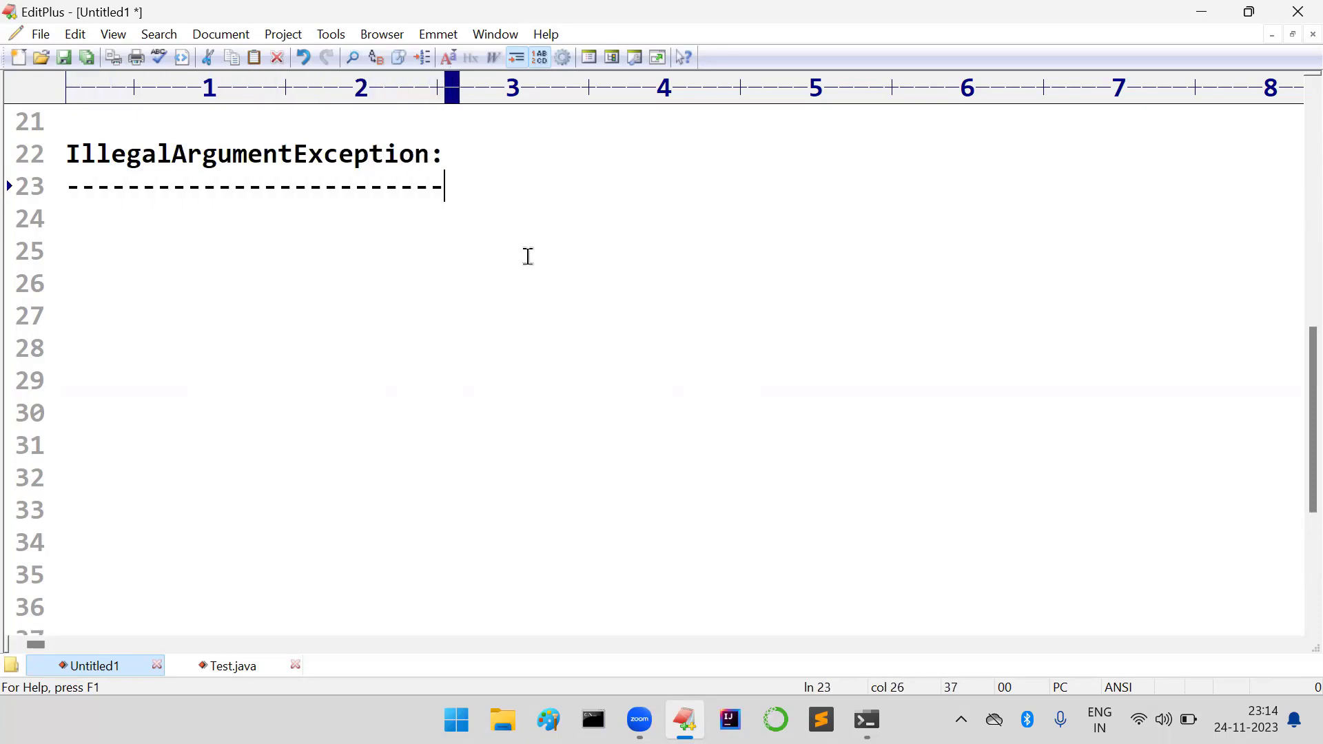
# Write the explanation that passing illegal values to some methods gives IAE
pyautogui.press('Enter')
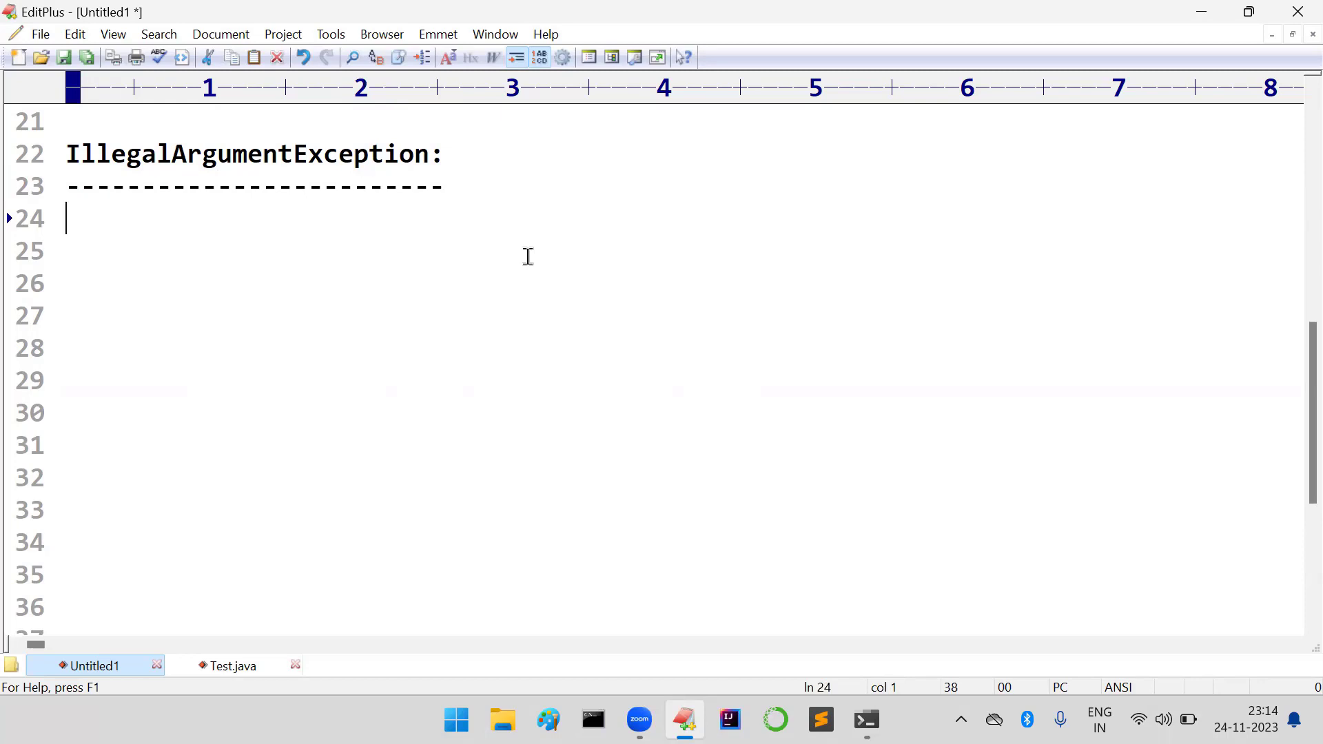
pyautogui.write('if we a')
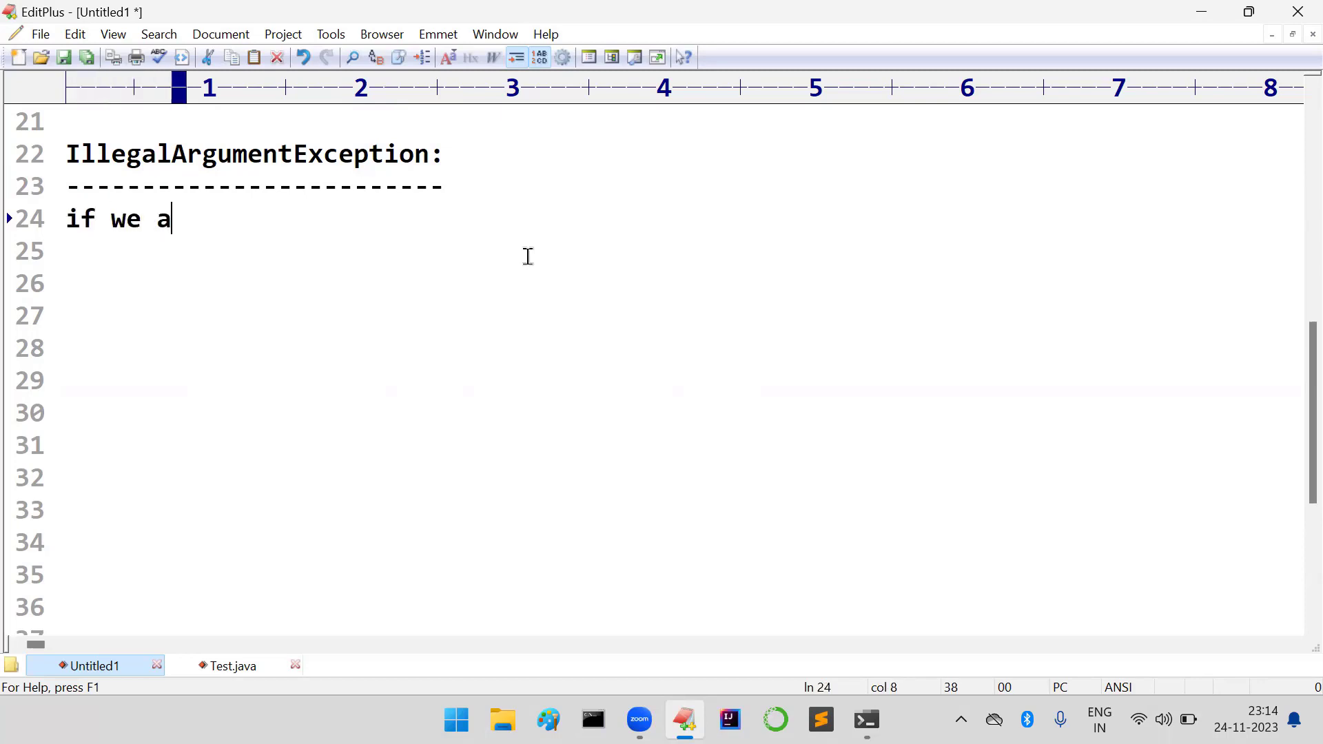
pyautogui.write('re trying')
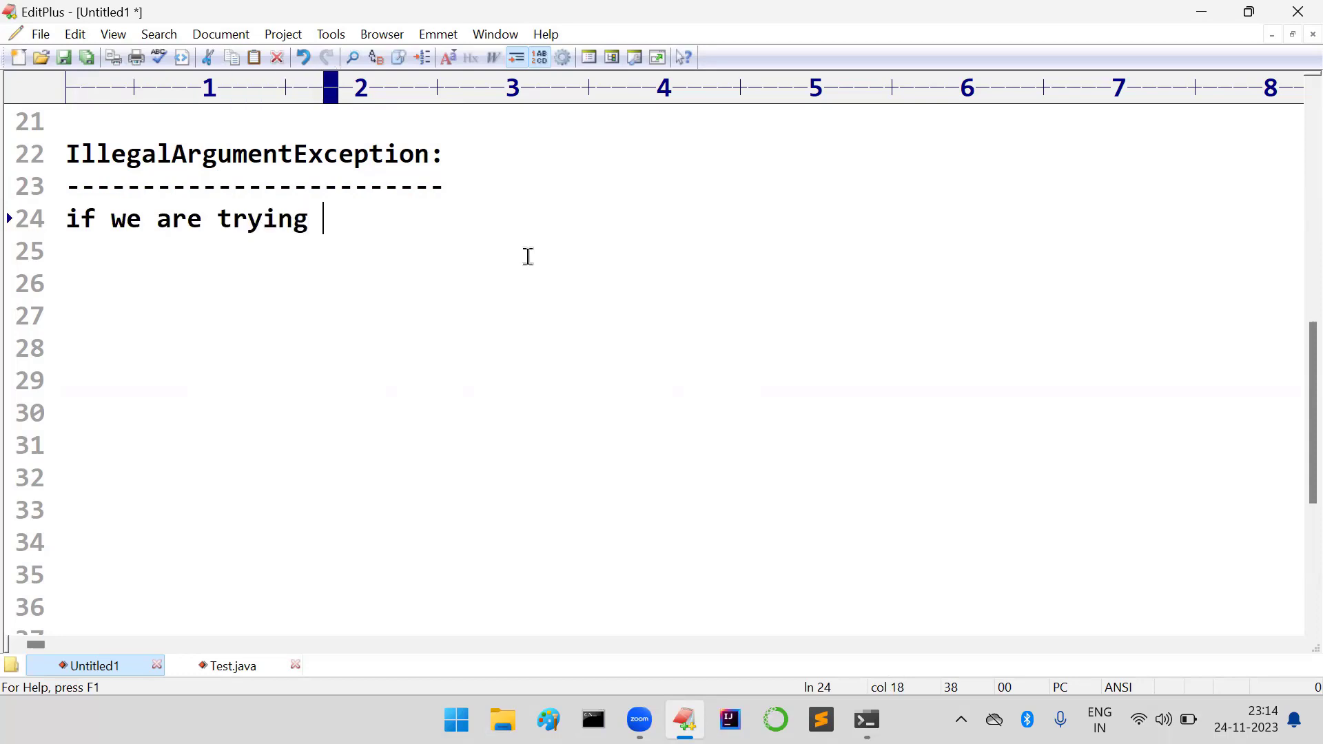
pyautogui.write('to')
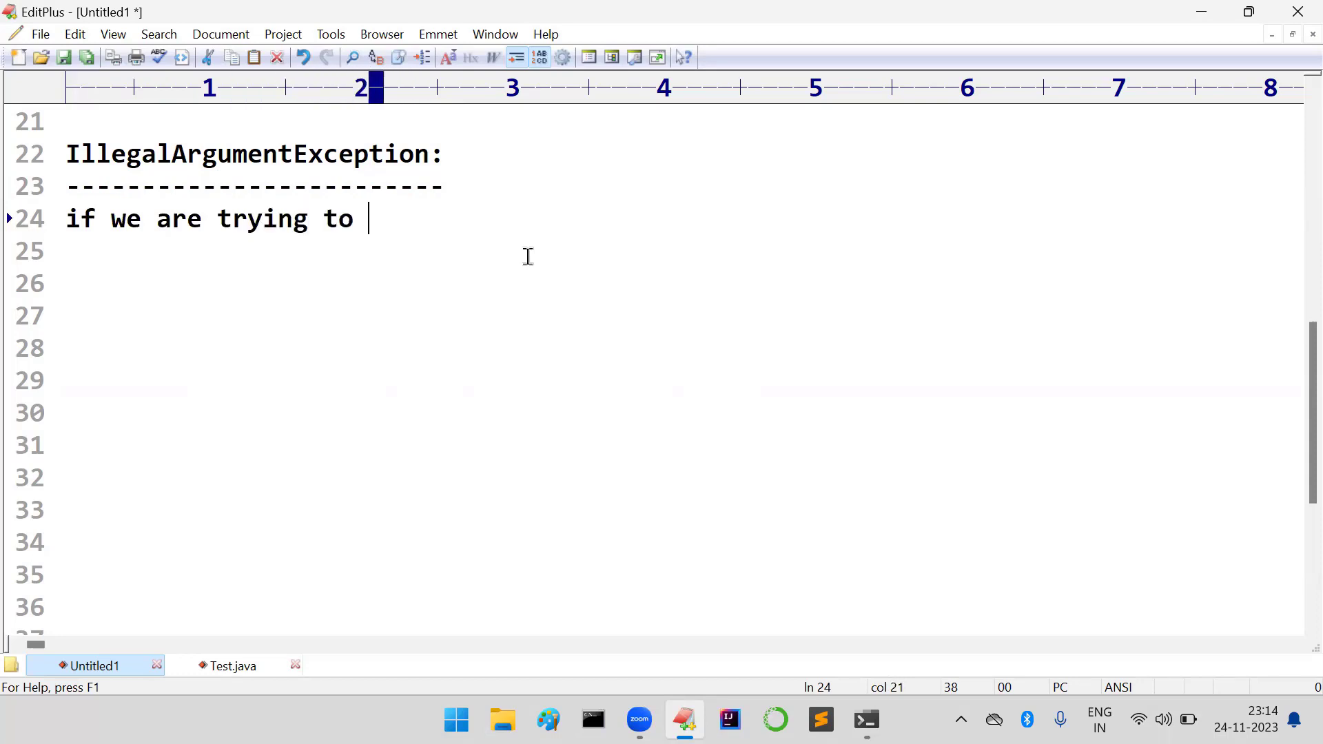
pyautogui.write('illeg')
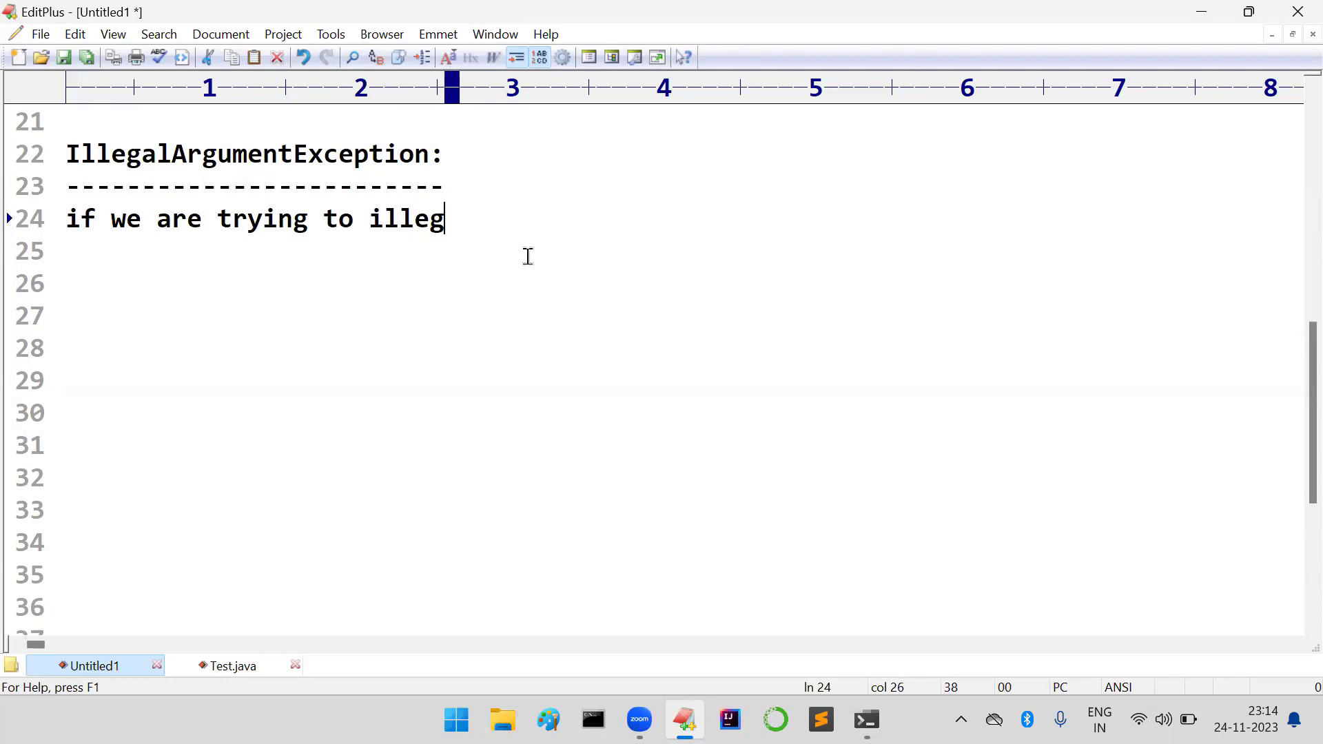
pyautogui.write('al values')
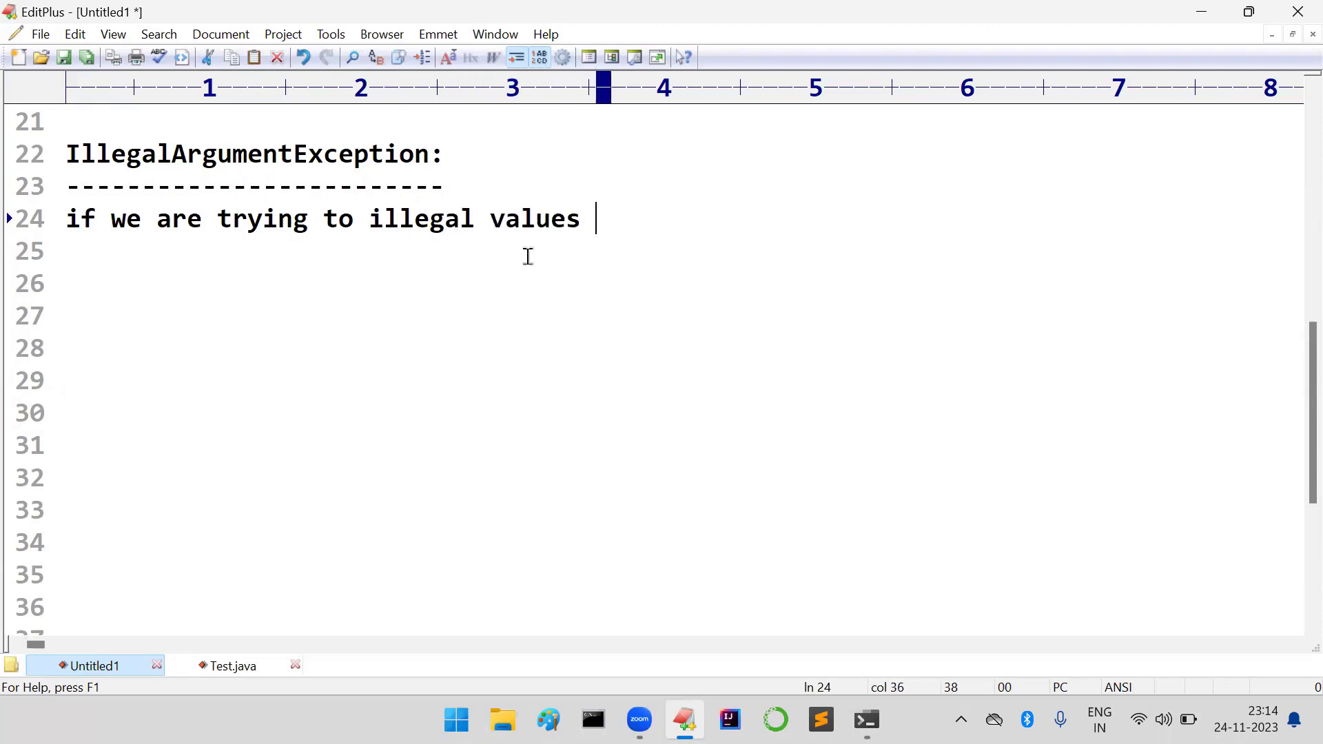
pyautogui.write('for som')
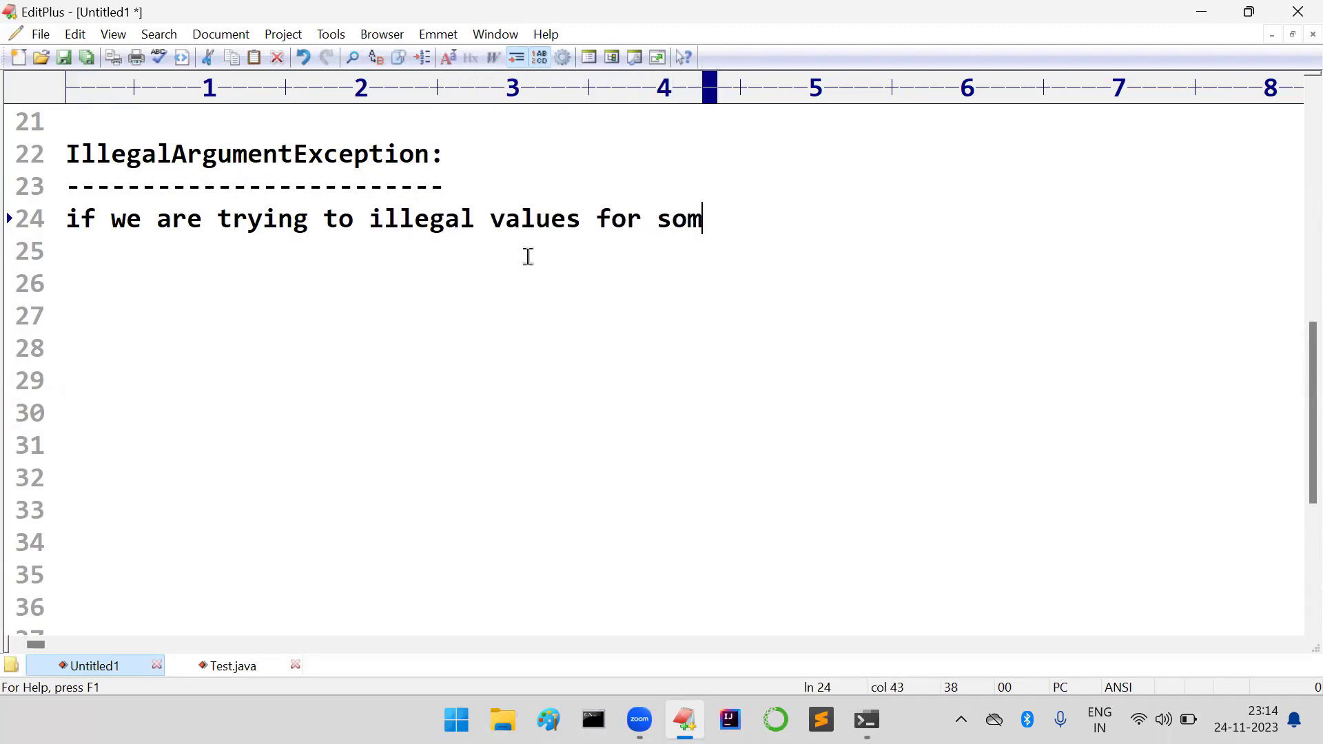
pyautogui.write('e methods in java')
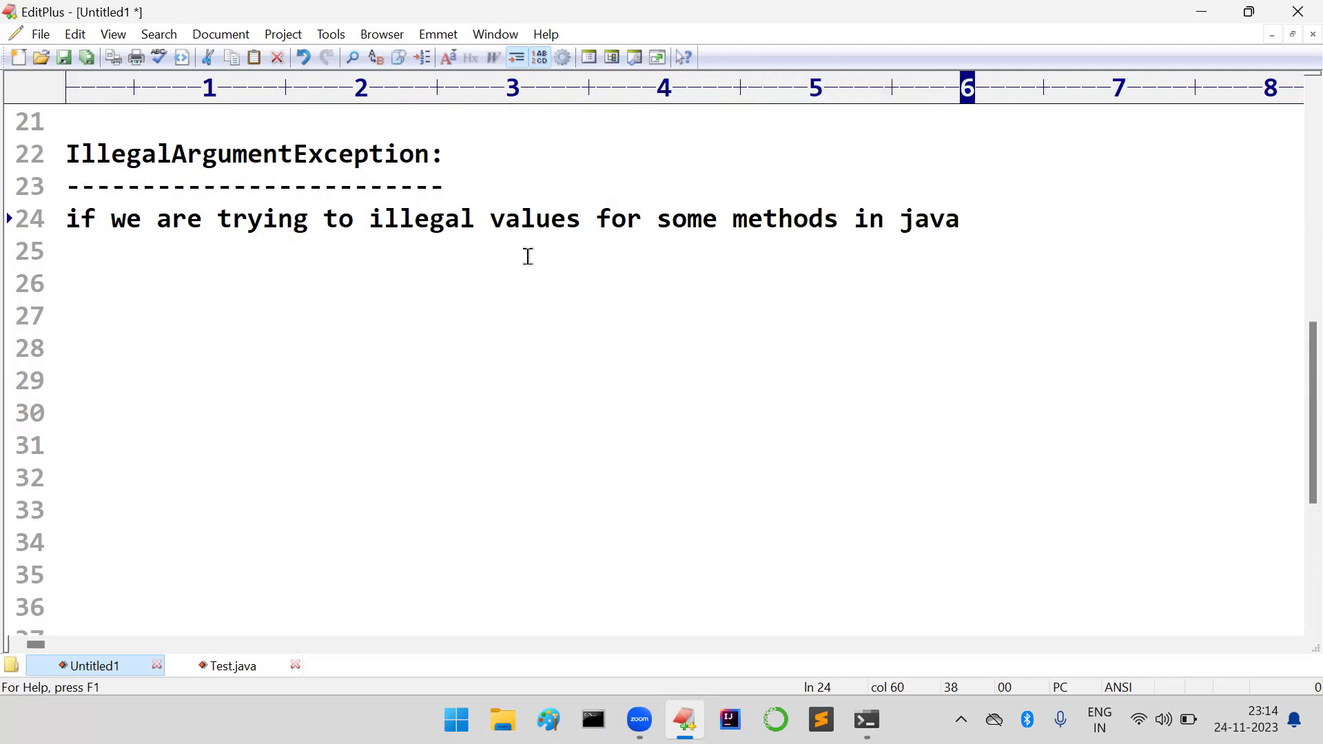
pyautogui.write(', we will get IAE')
pyautogui.click(682, 284)
pyautogui.write('Ex:')
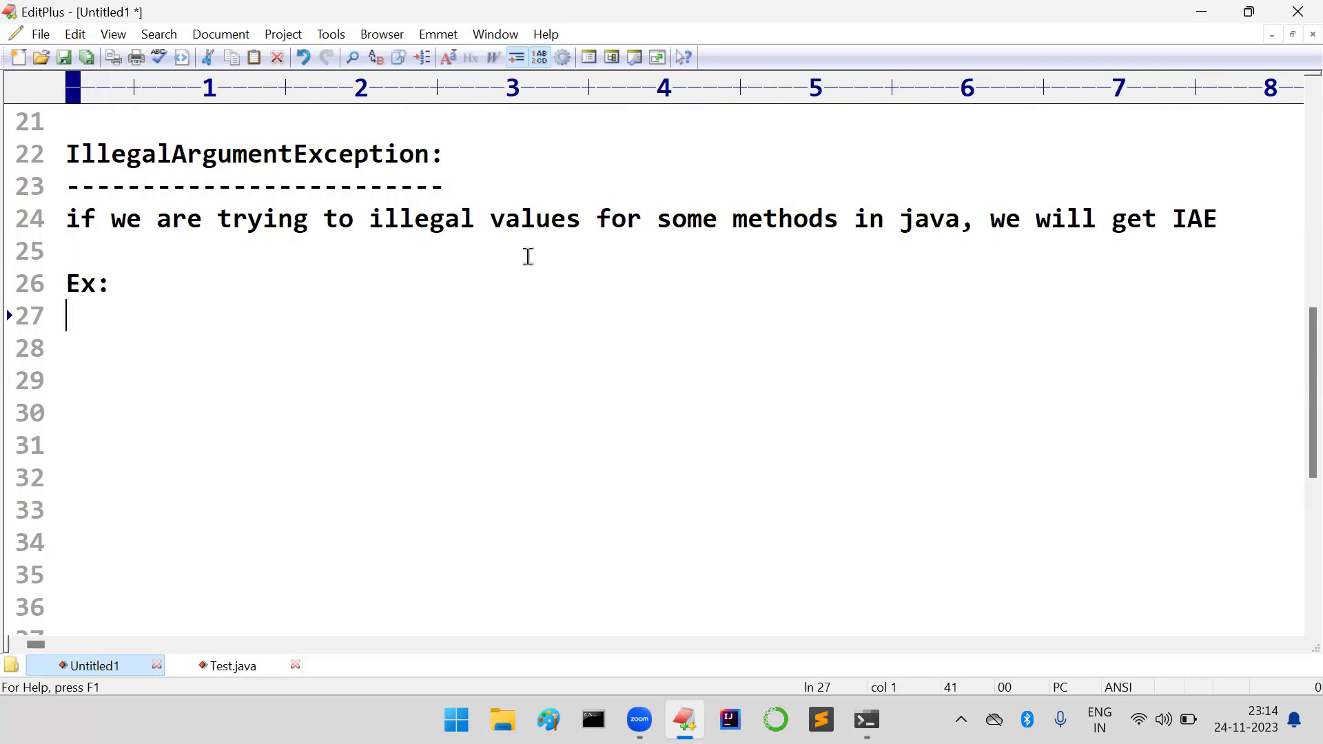
# Add the 'Ex:' subheading with a '---' underline
pyautogui.write('---')
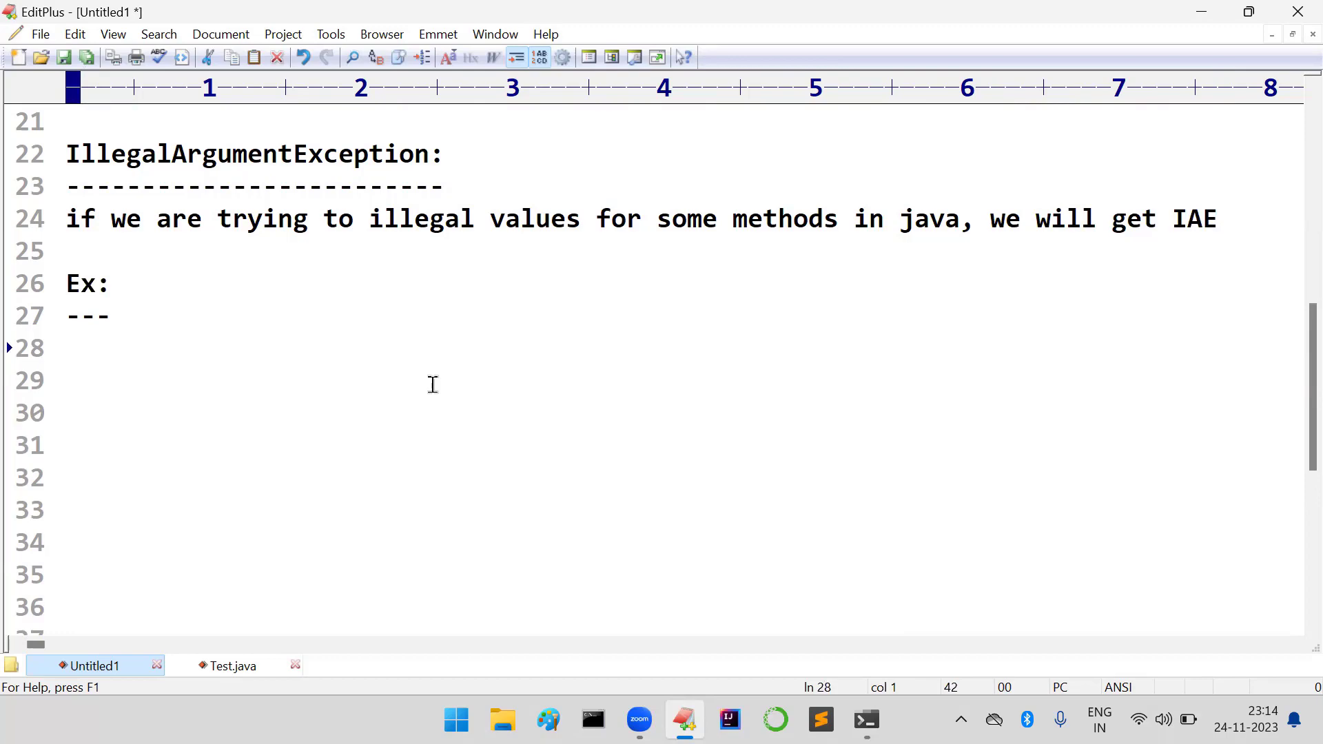
pyautogui.moveTo(235, 621)
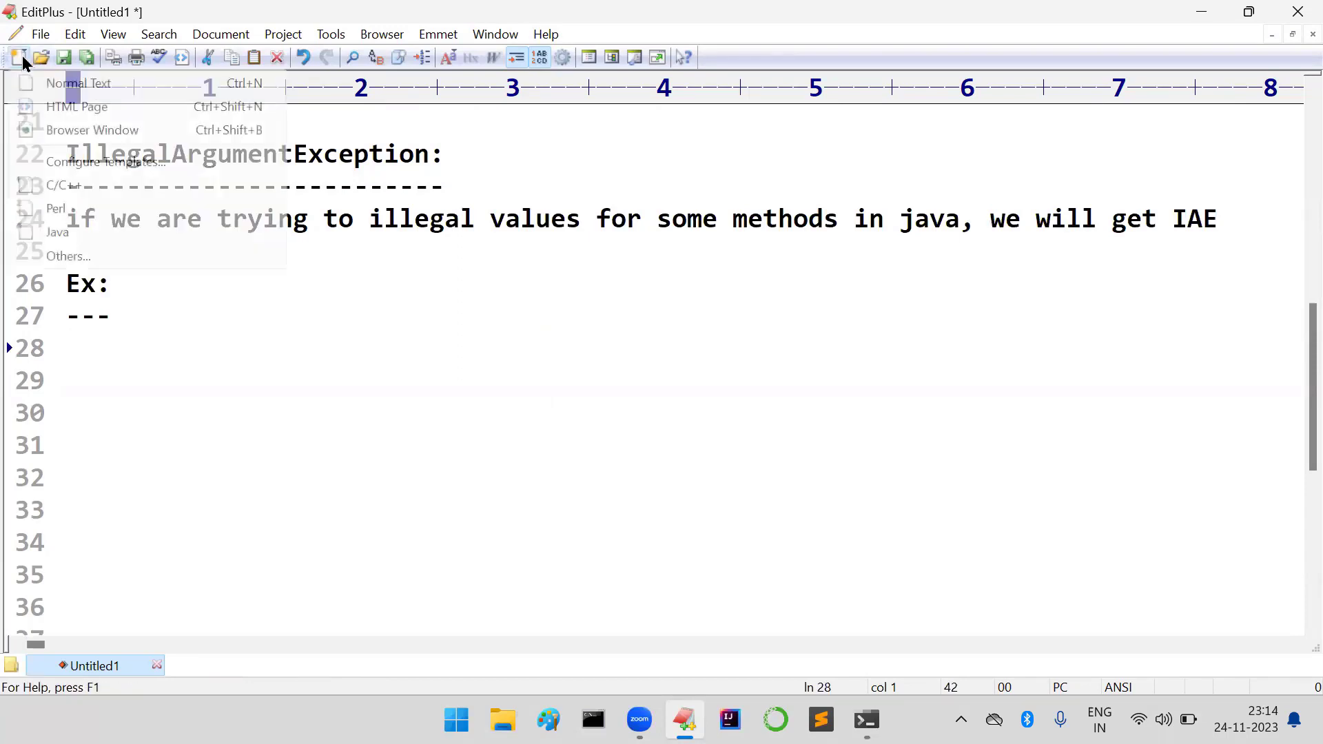
# Create a new Java file from the template and save it as Test.java in C:\test
pyautogui.click(58, 232)
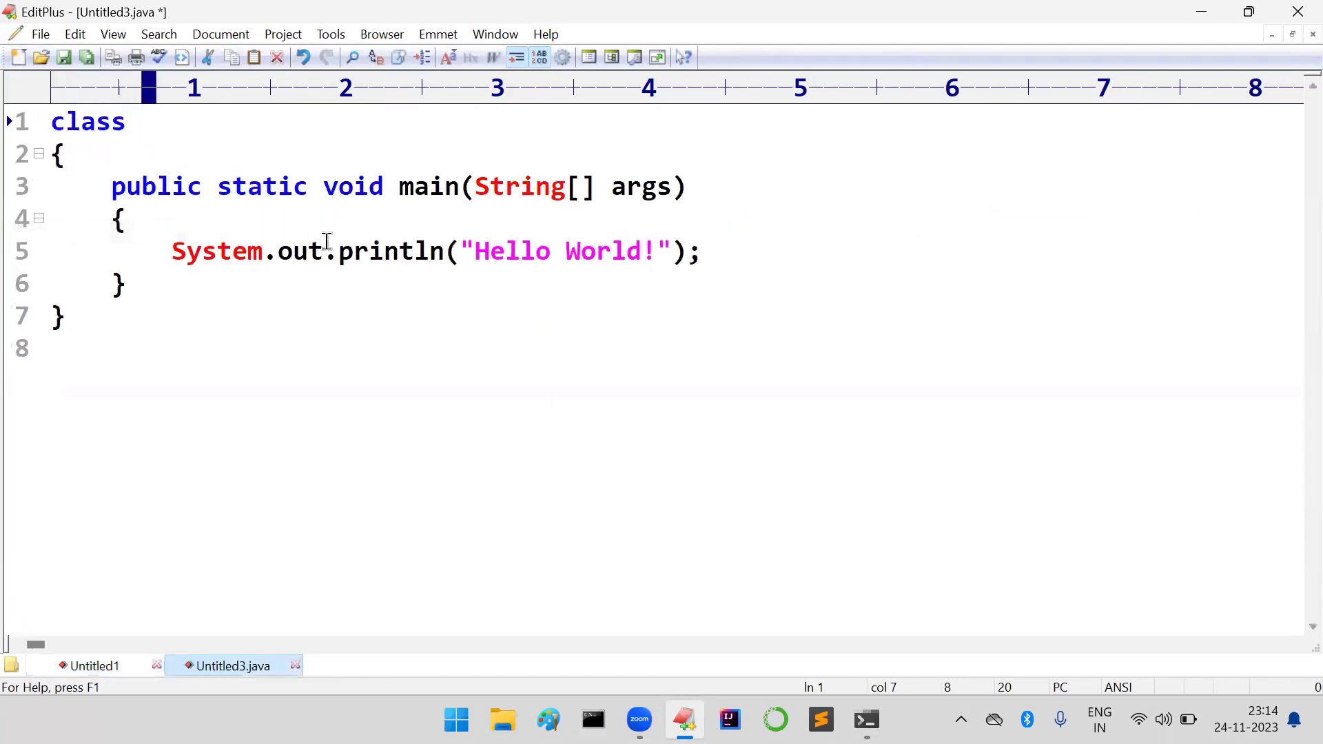
pyautogui.press('Ctrl+s')
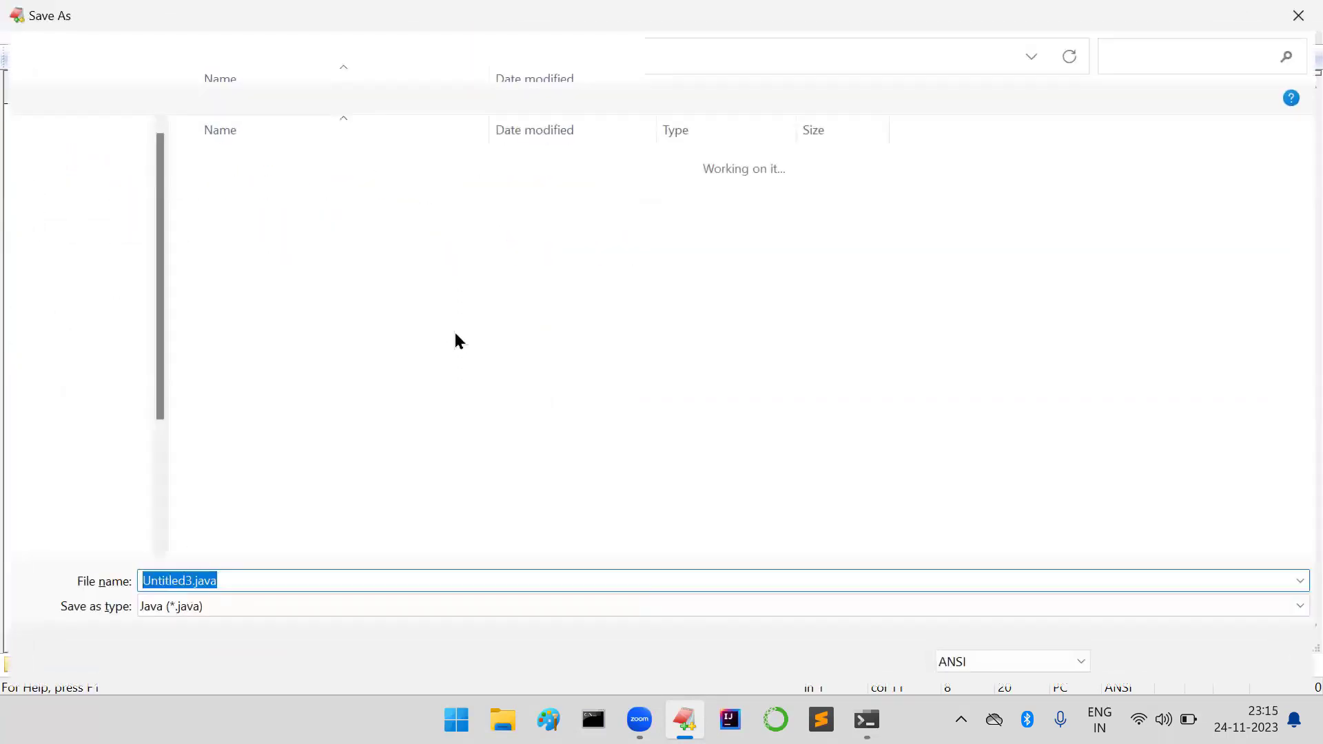
pyautogui.write('Test.java')
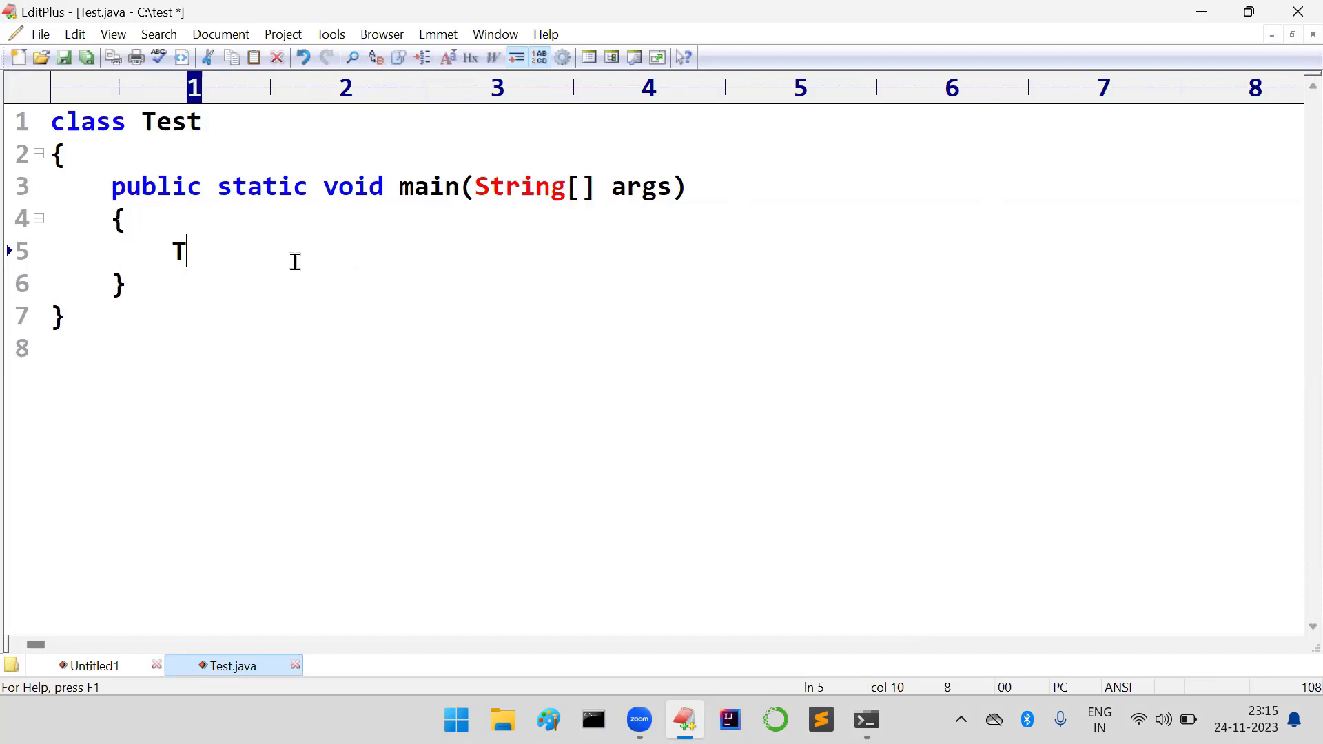
# In main, create Thread t and print t.priority() with System.out.println
pyautogui.write('hread t =')
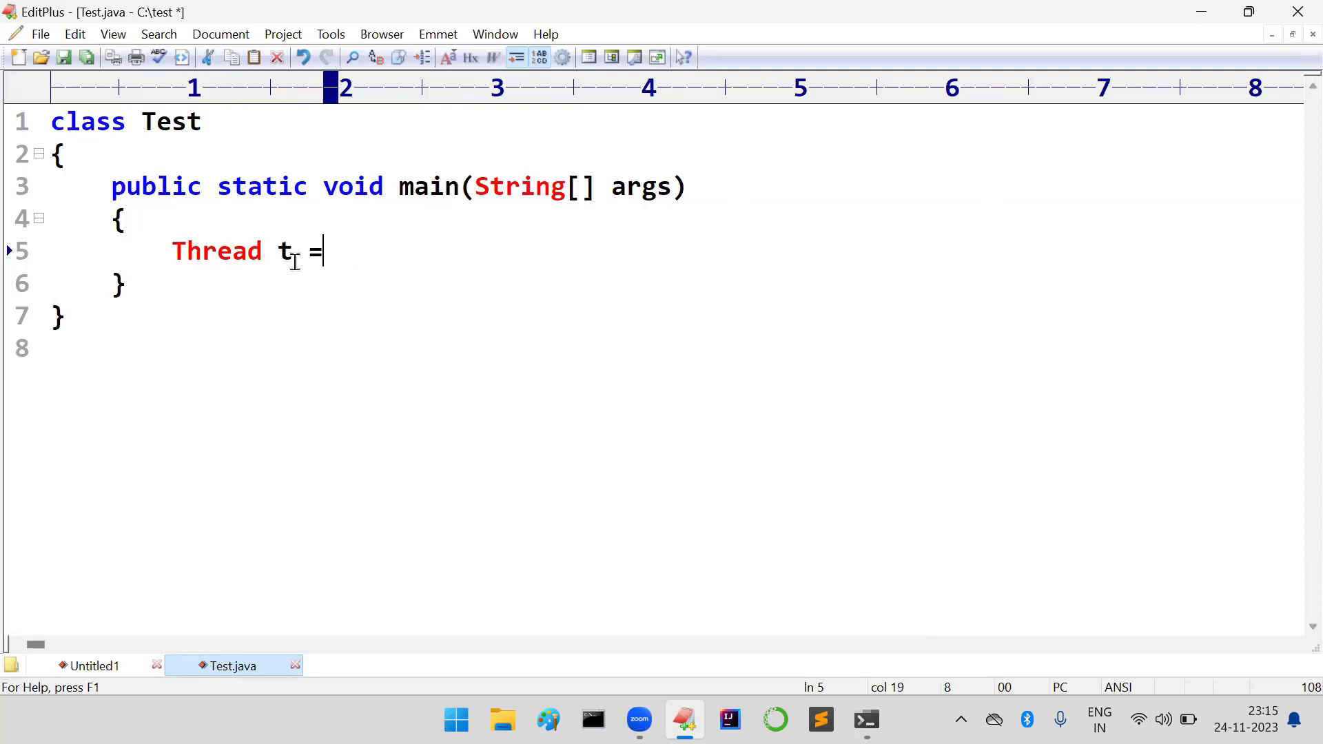
pyautogui.write('new Thread();')
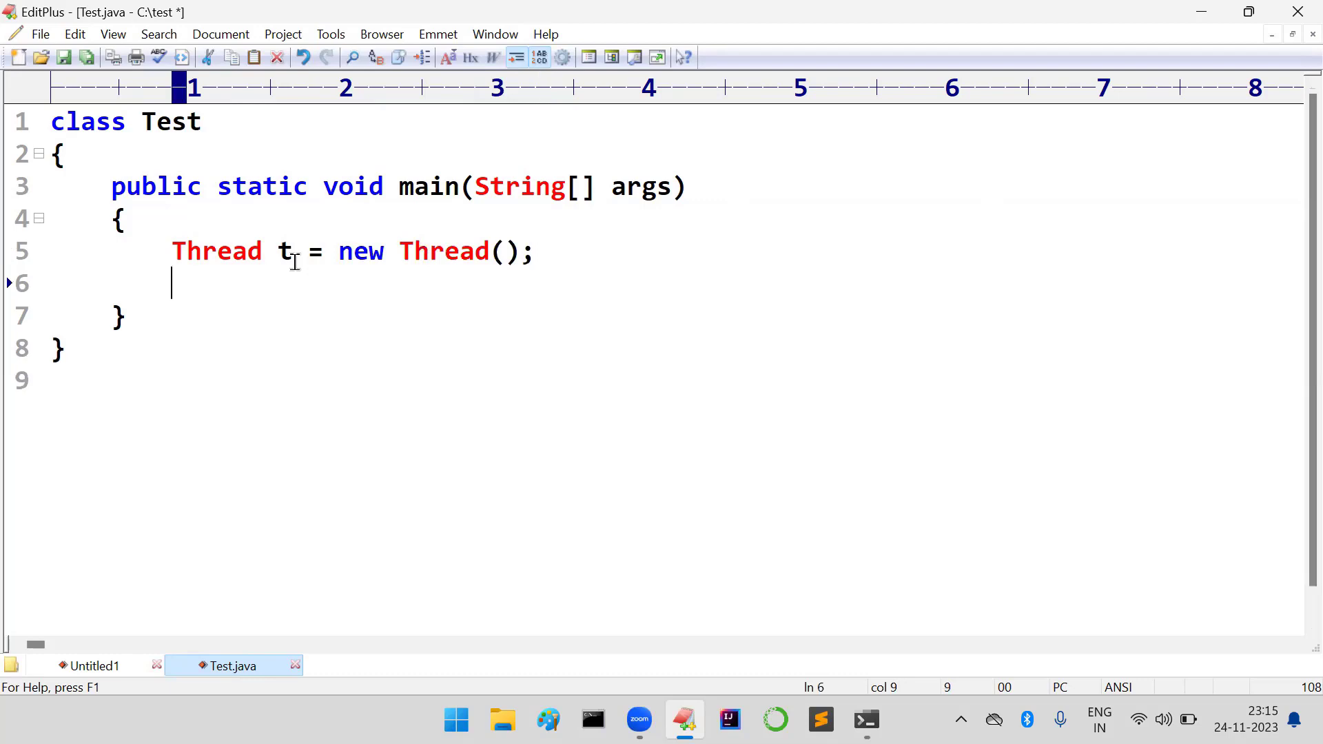
pyautogui.moveTo(530, 419)
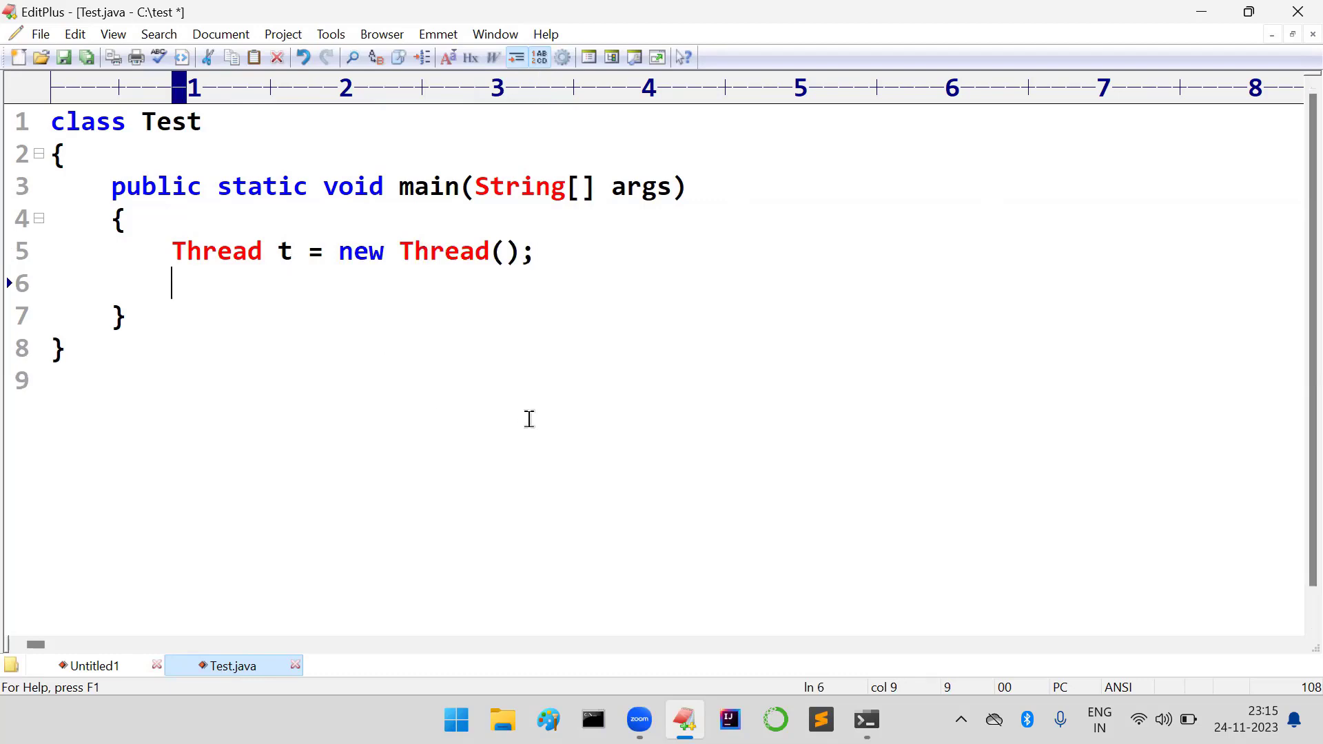
pyautogui.write('t.se')
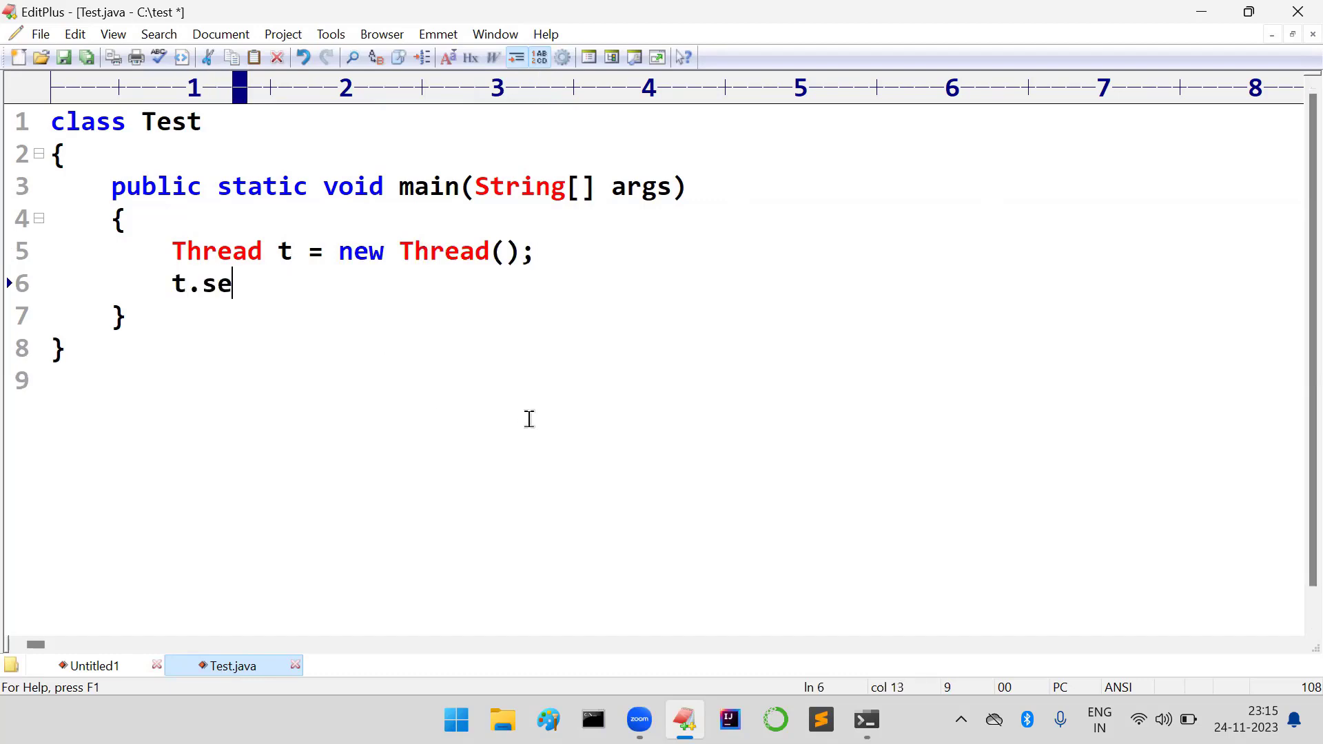
pyautogui.write('tPriori')
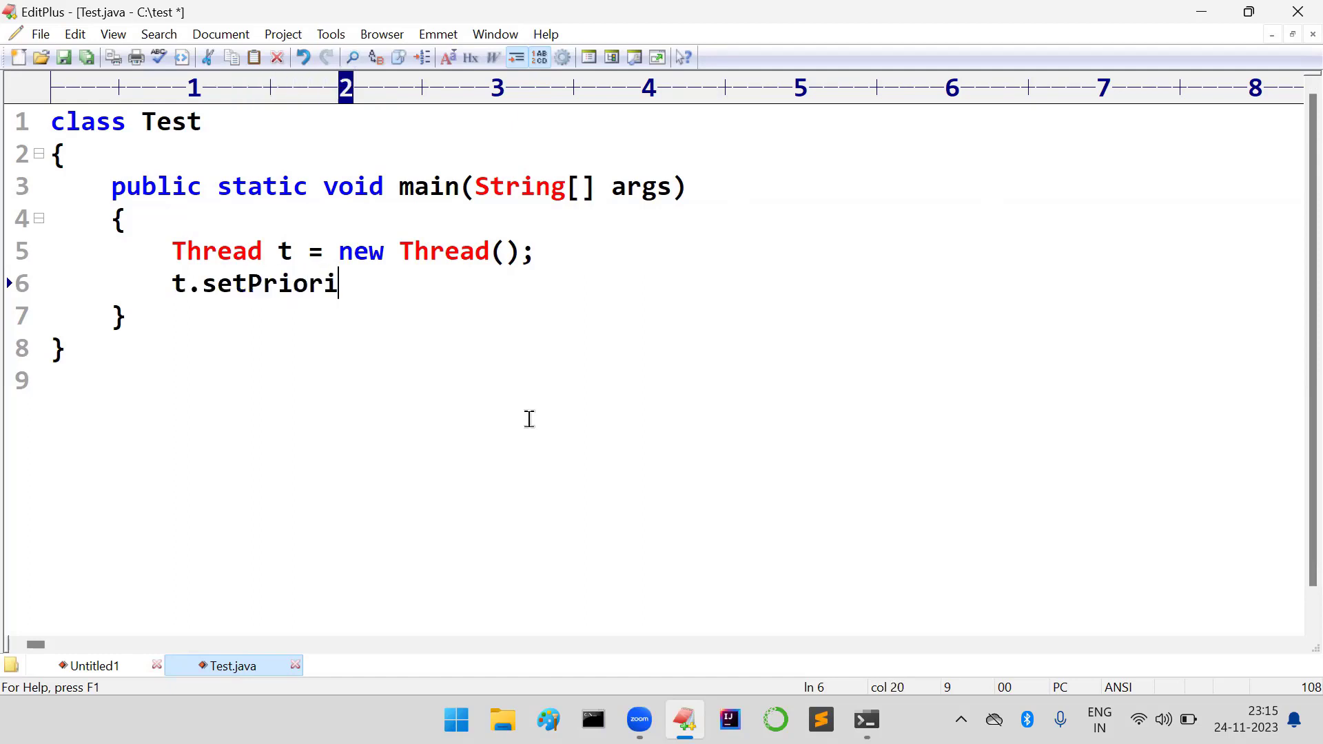
pyautogui.write('ty(')
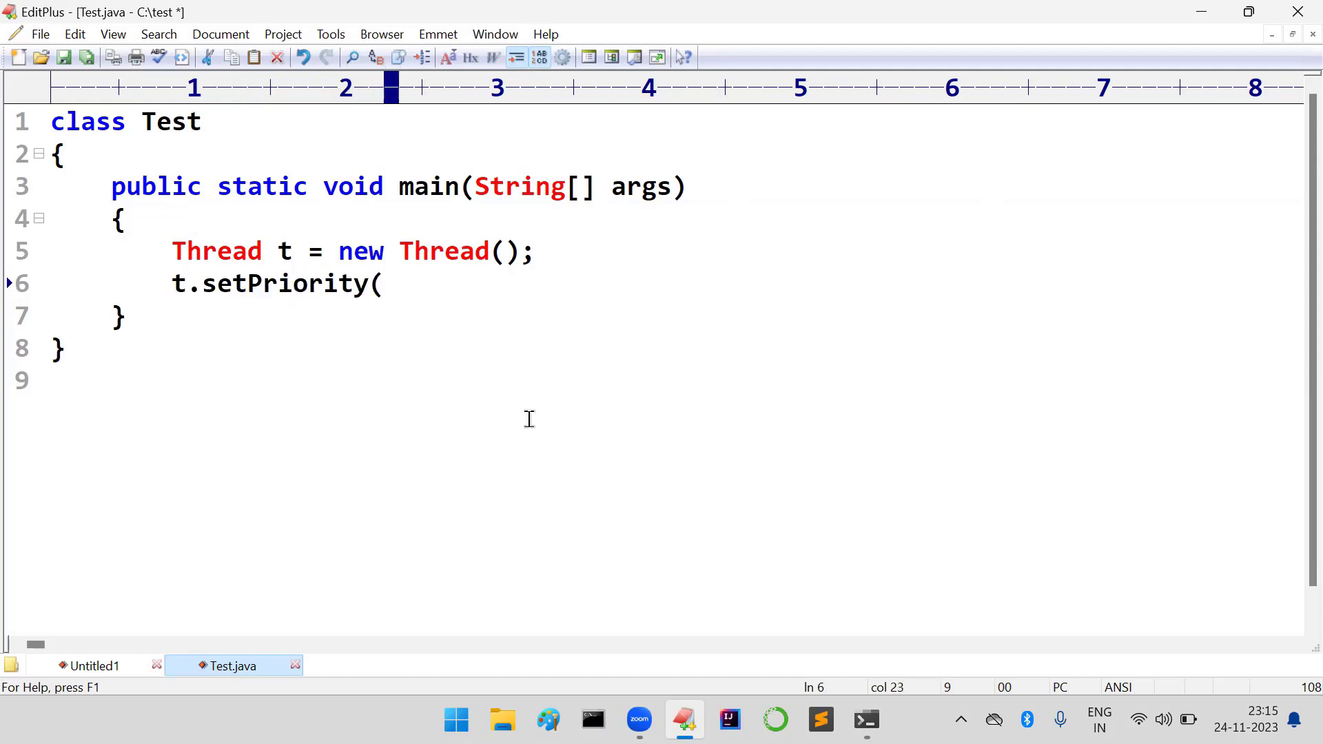
pyautogui.write('S')
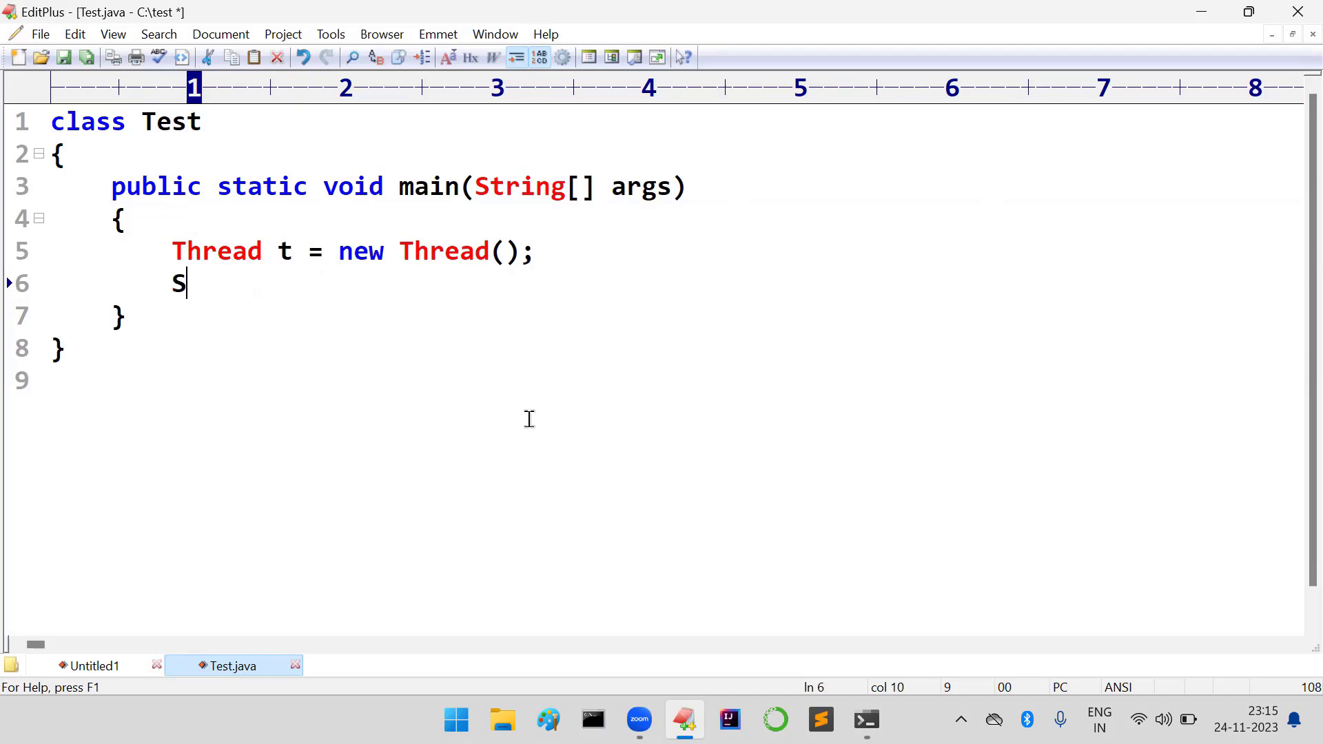
pyautogui.write('ystem.out.pr')
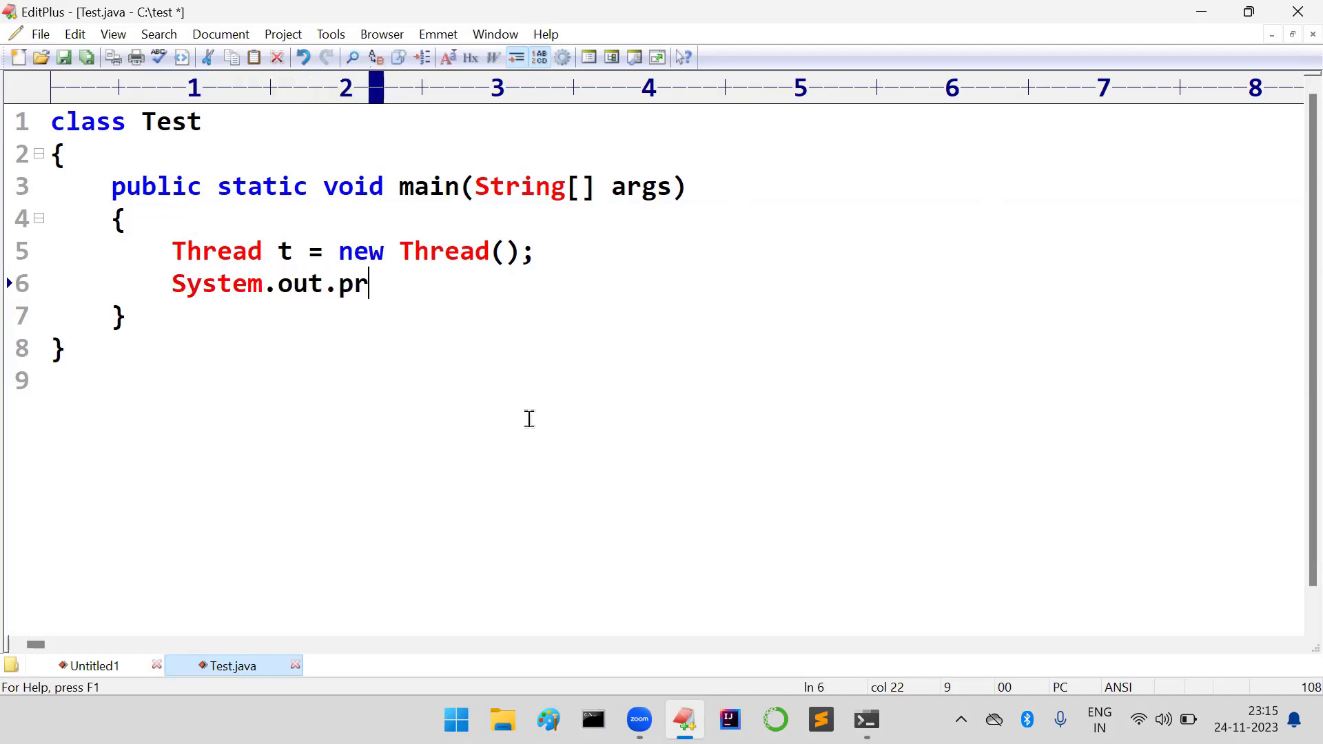
pyautogui.write('intln(t.pri')
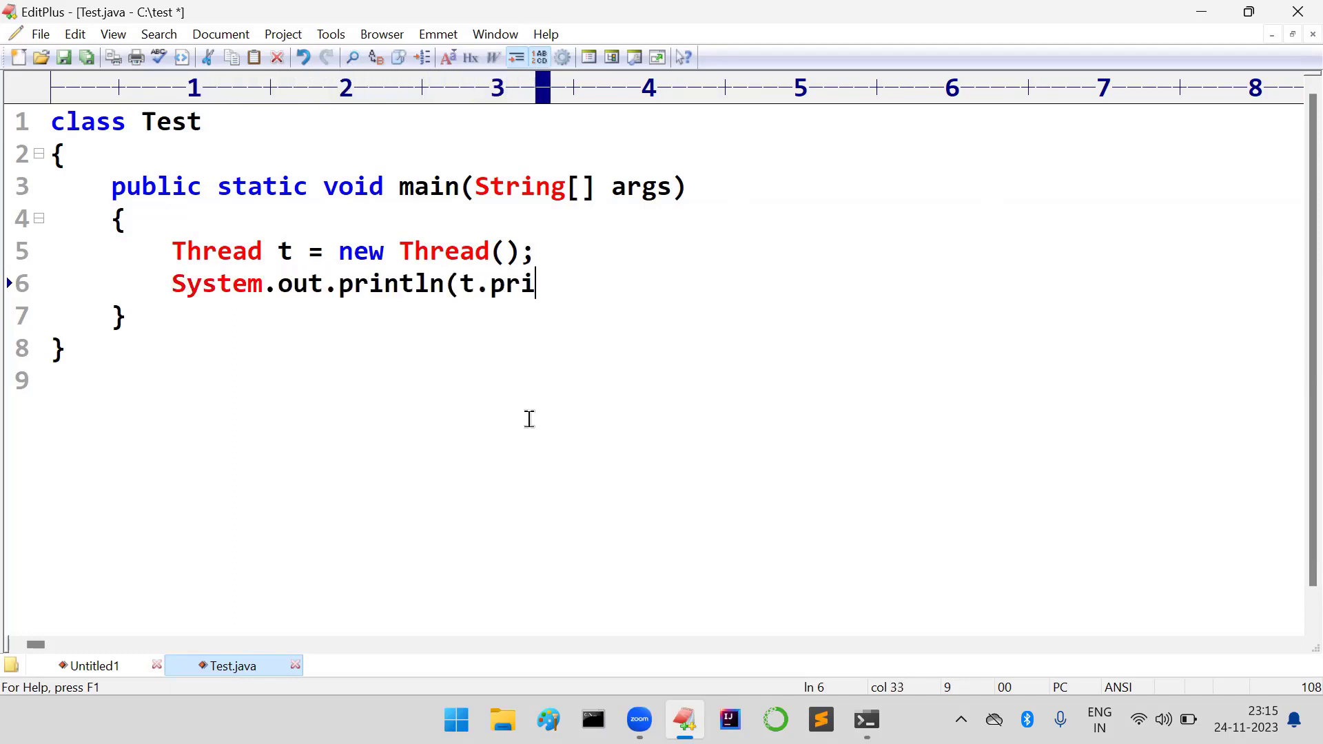
pyautogui.press('Backspace')
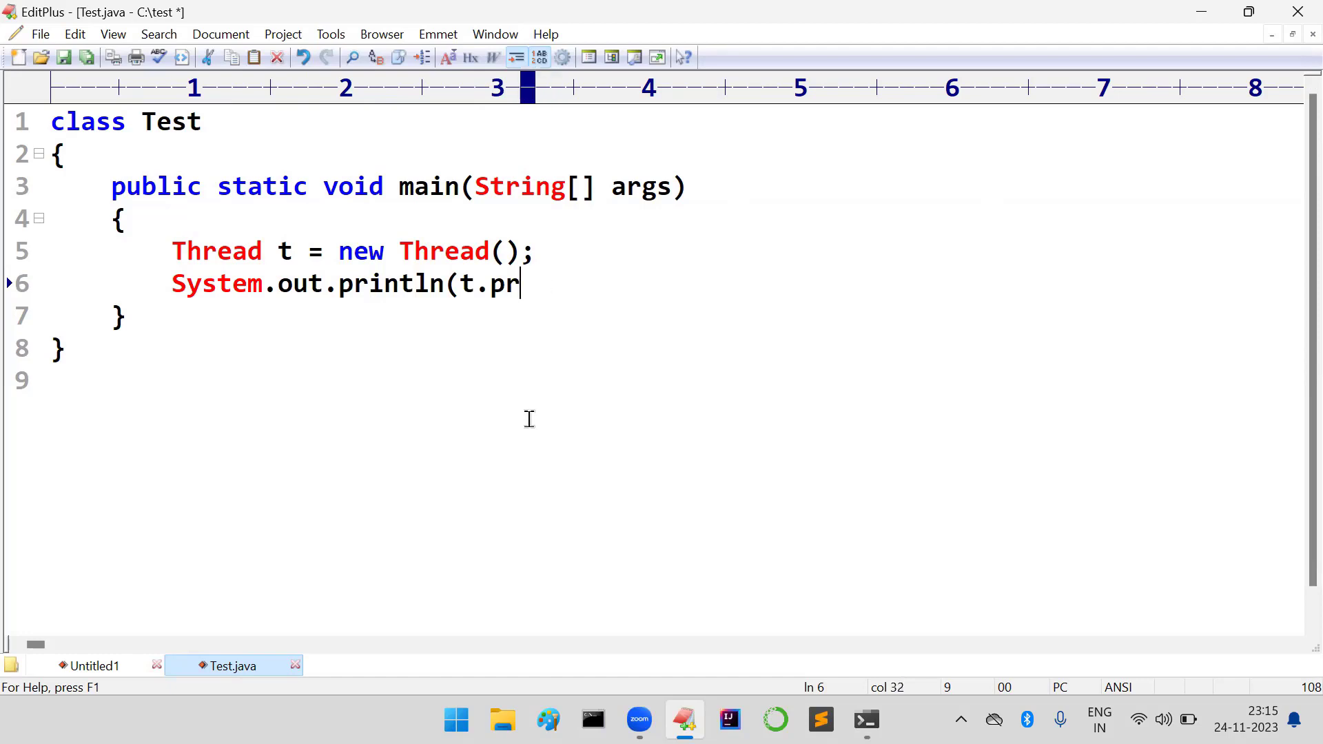
pyautogui.write('iorit')
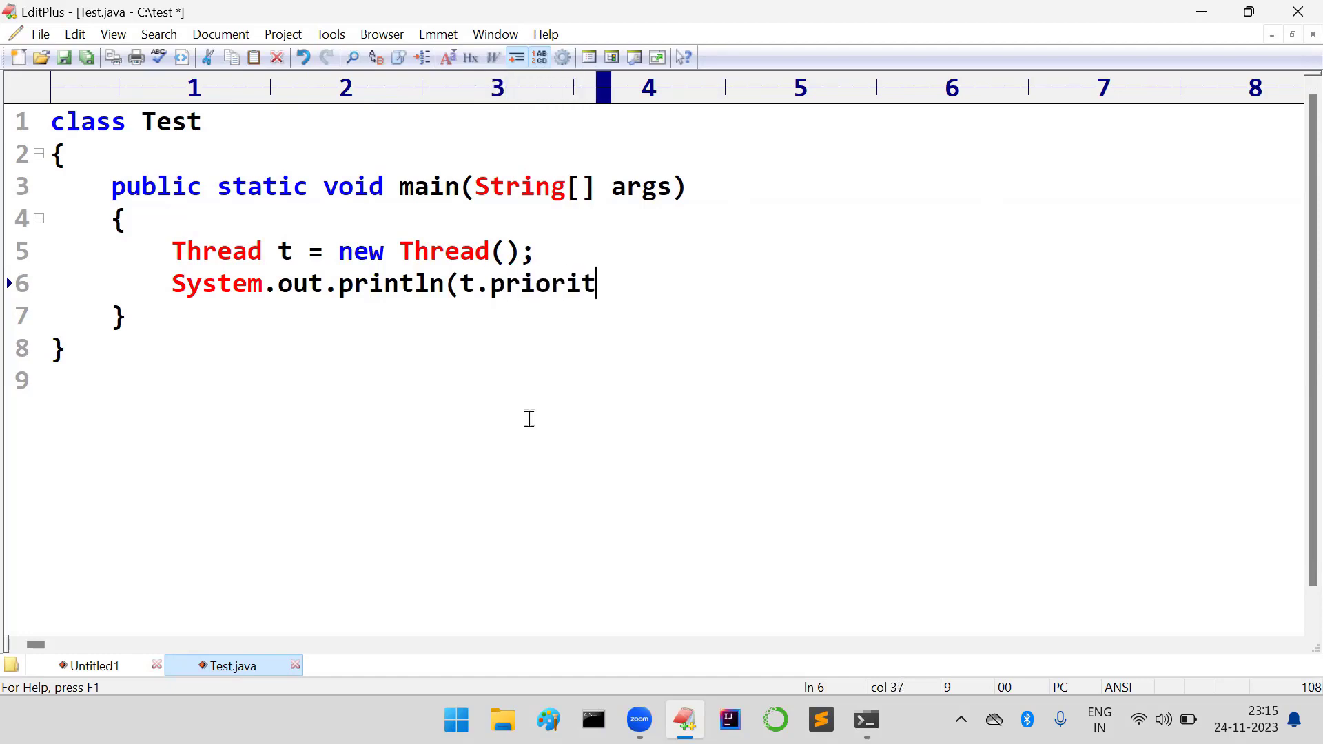
pyautogui.write('y());')
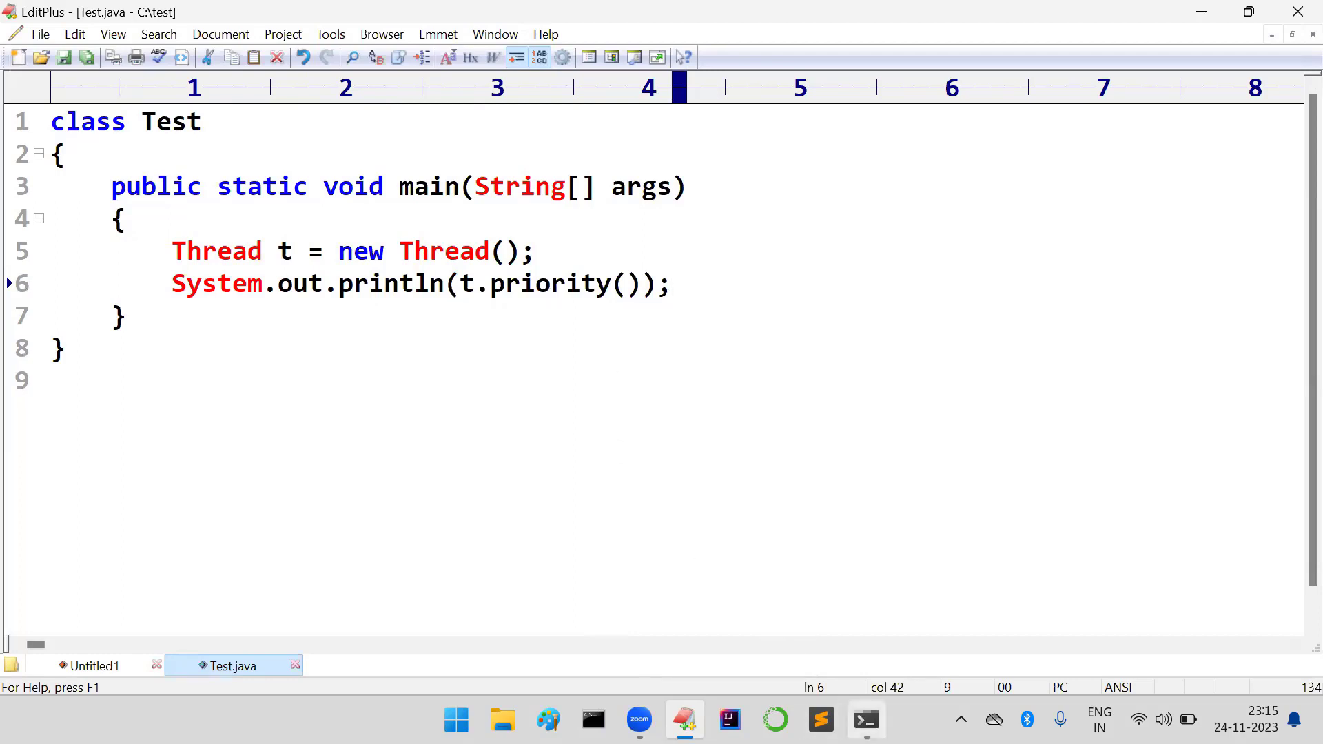
# Fix the call to t.getPriority(), compile with javac and run java Test to print 5
pyautogui.click(866, 719)
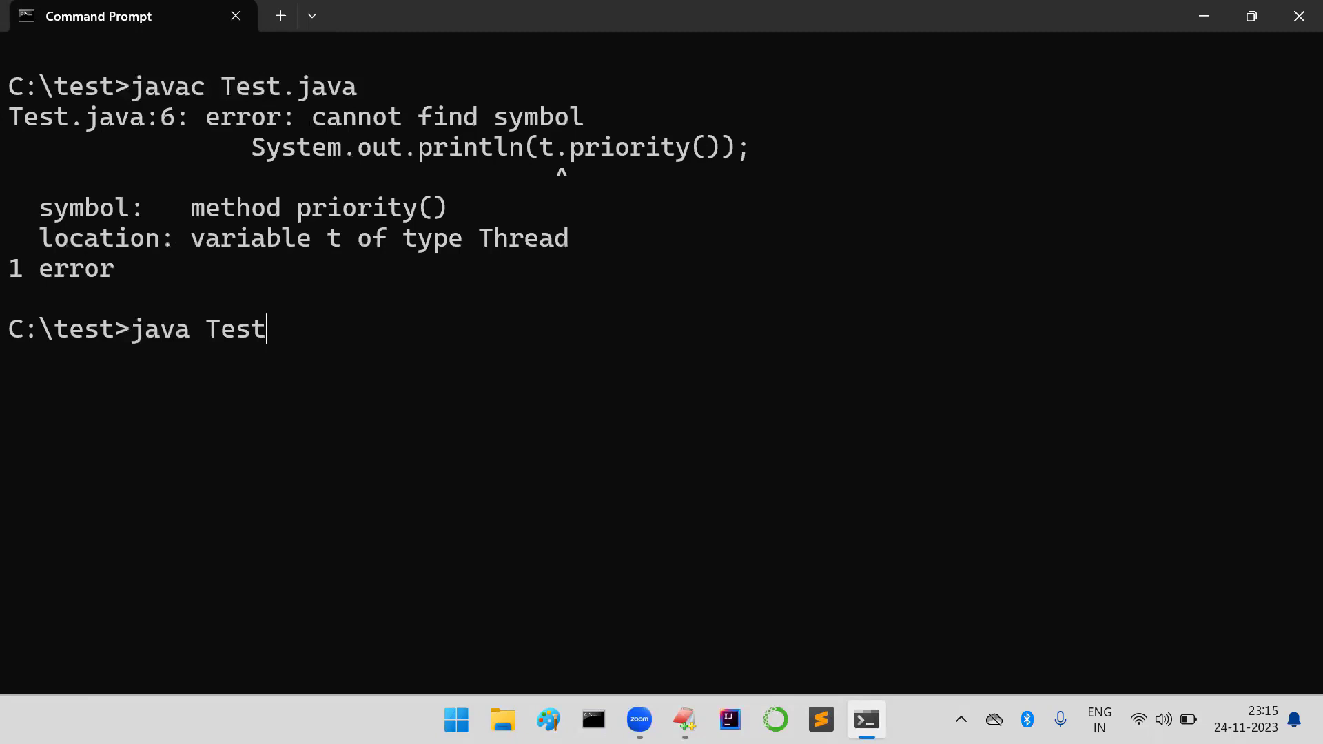
pyautogui.moveTo(773, 714)
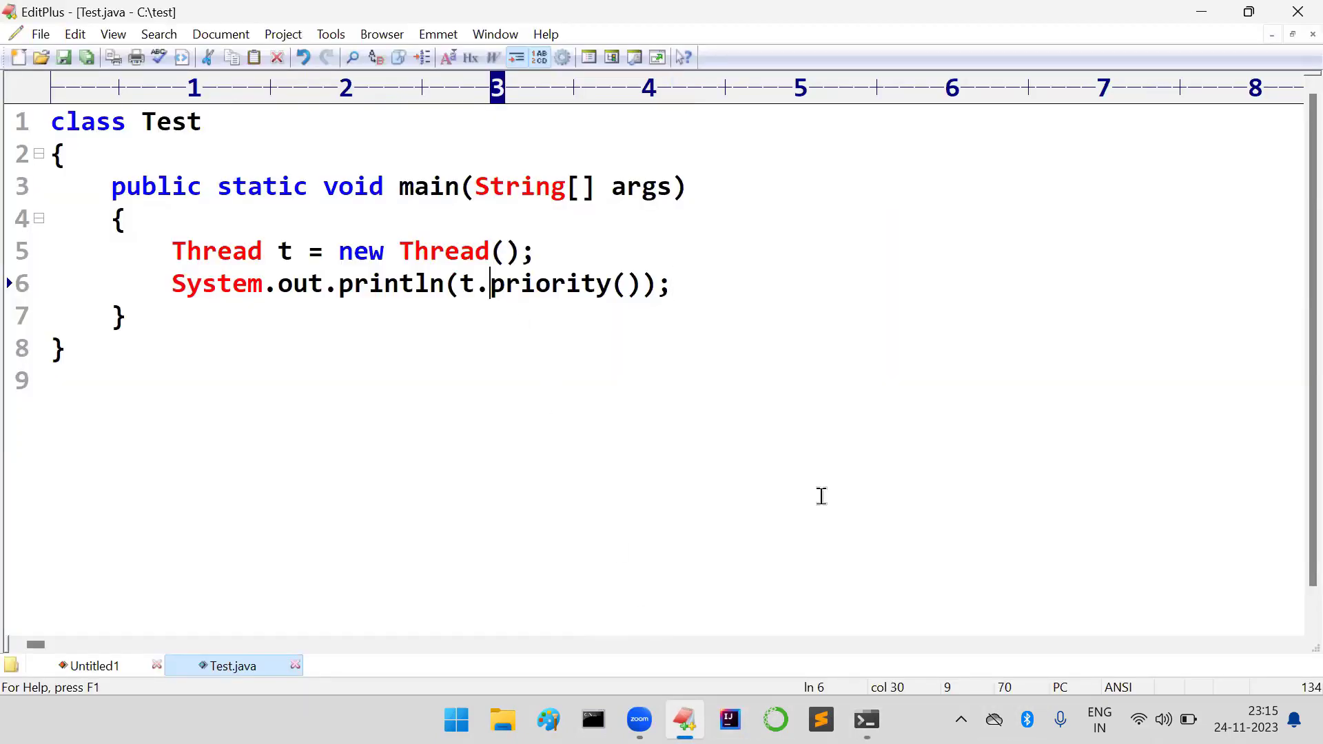
pyautogui.write('getP')
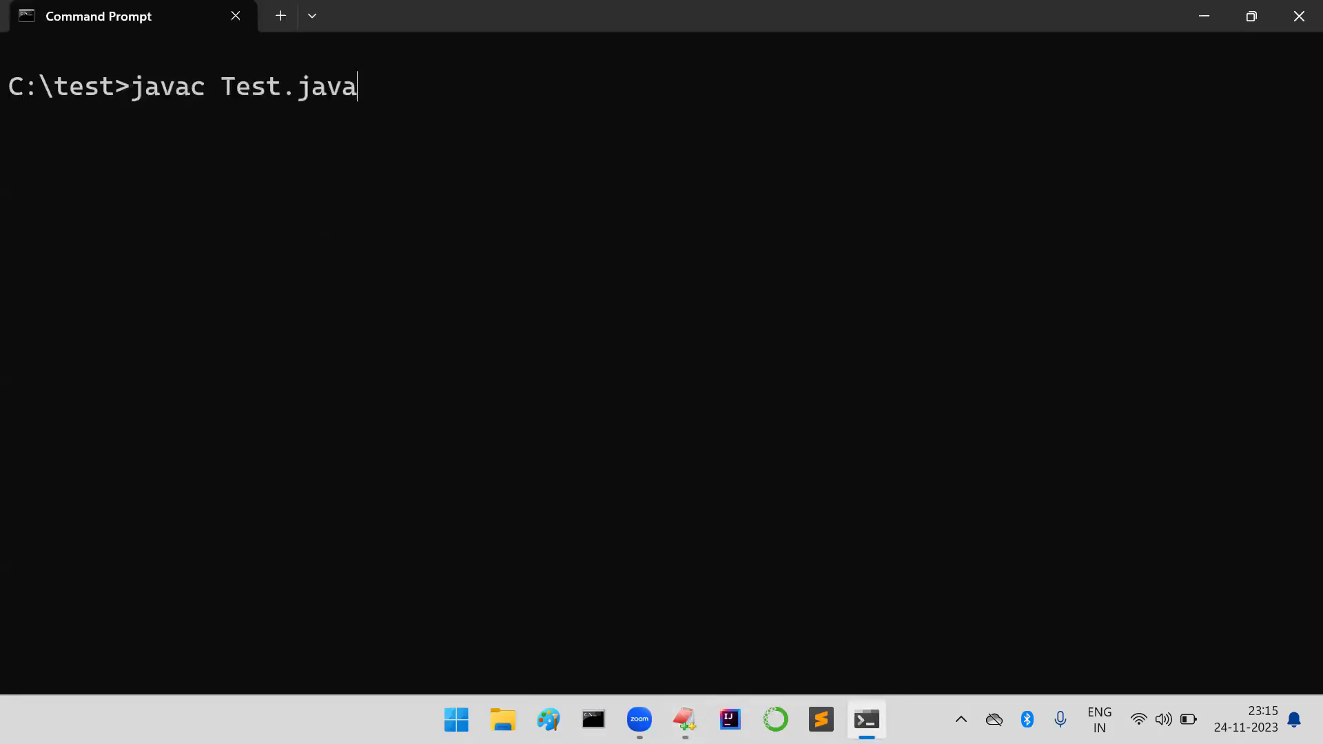
pyautogui.press('Enter')
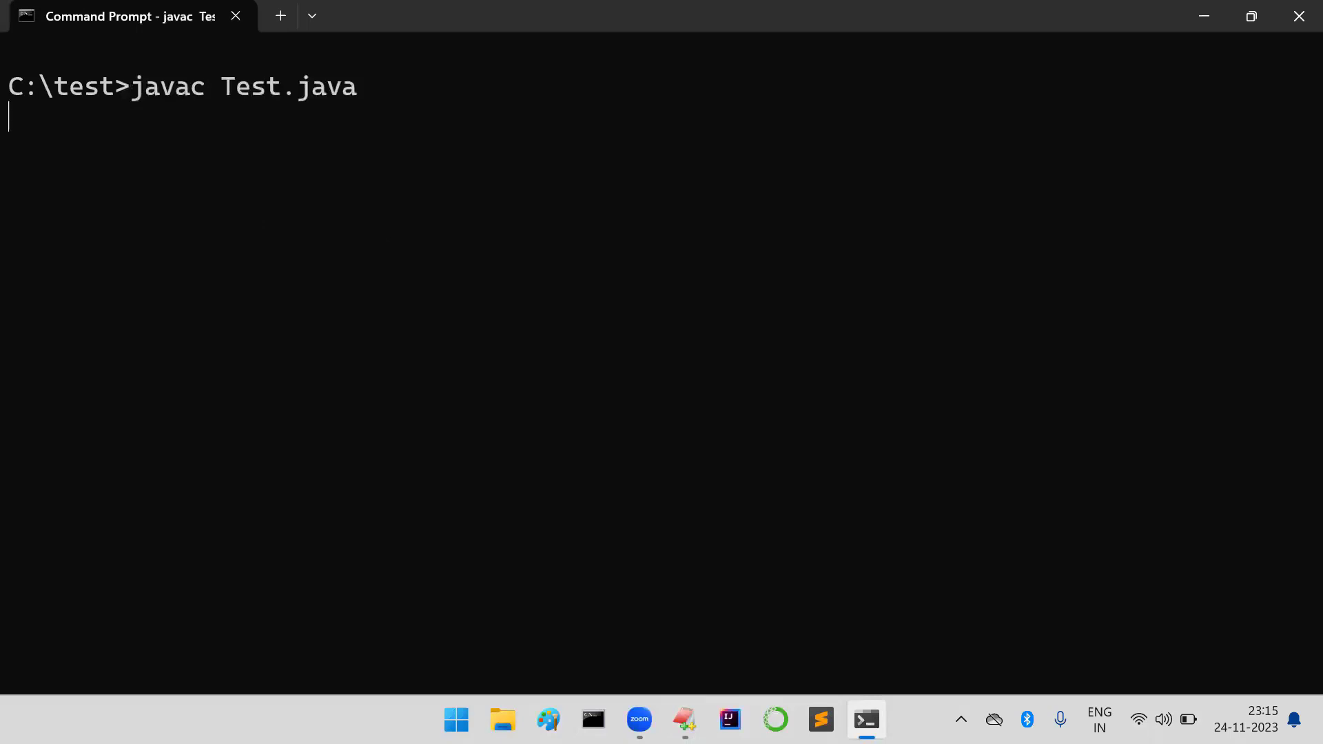
pyautogui.write('java Test')
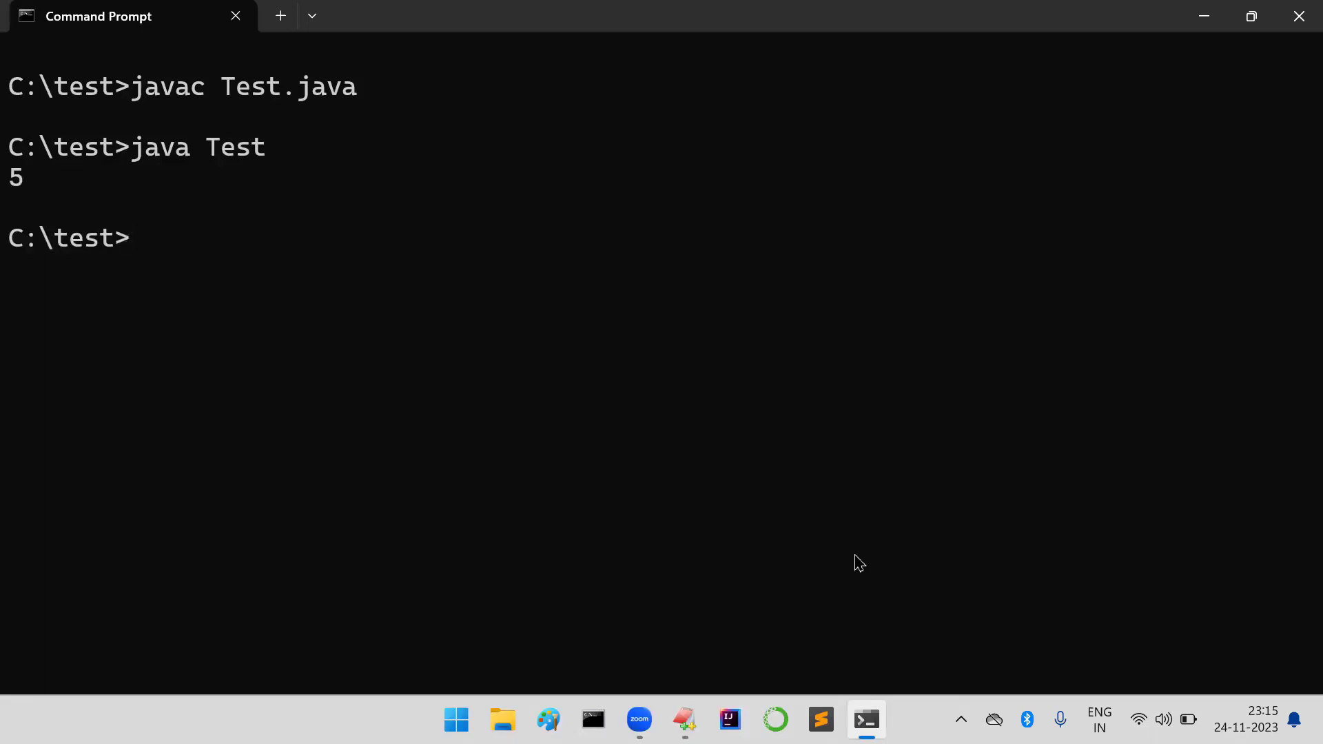
pyautogui.click(684, 720)
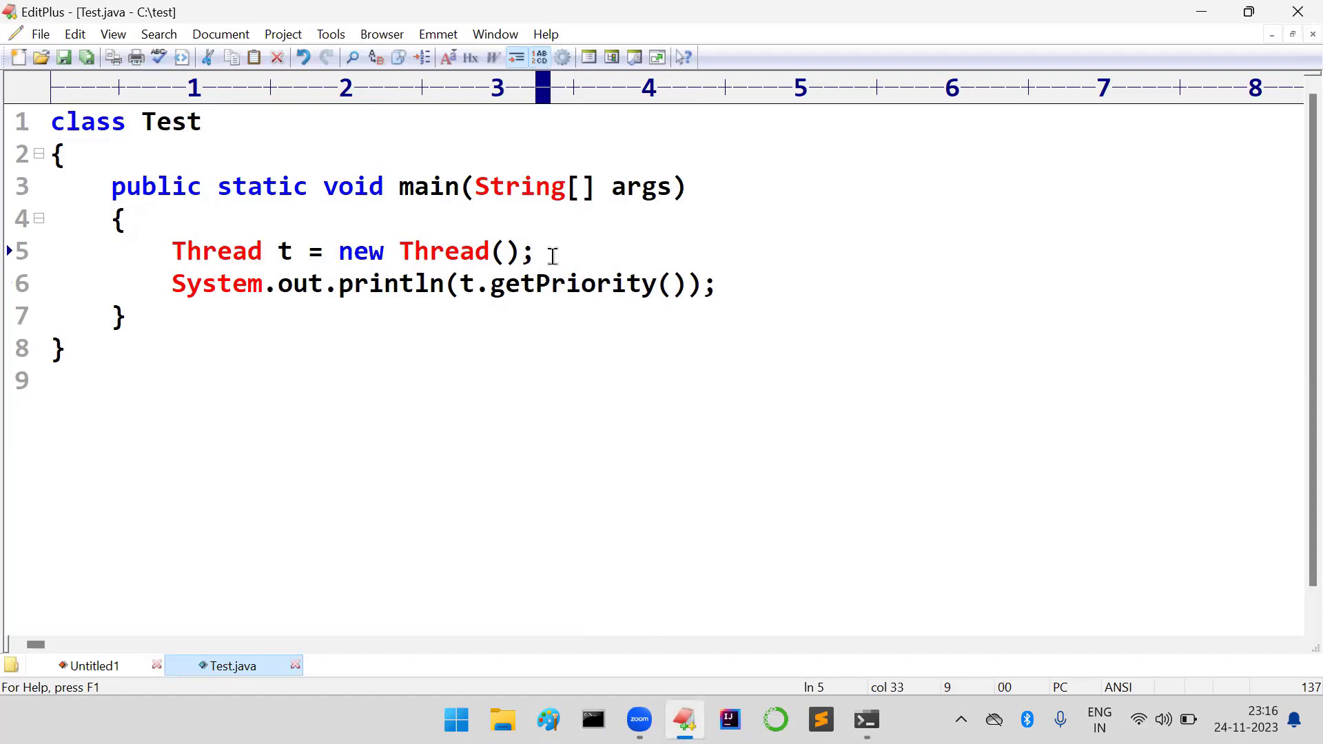
# Insert t.setPriority(1); before the println and rerun the program to print 1
pyautogui.write('t.se')
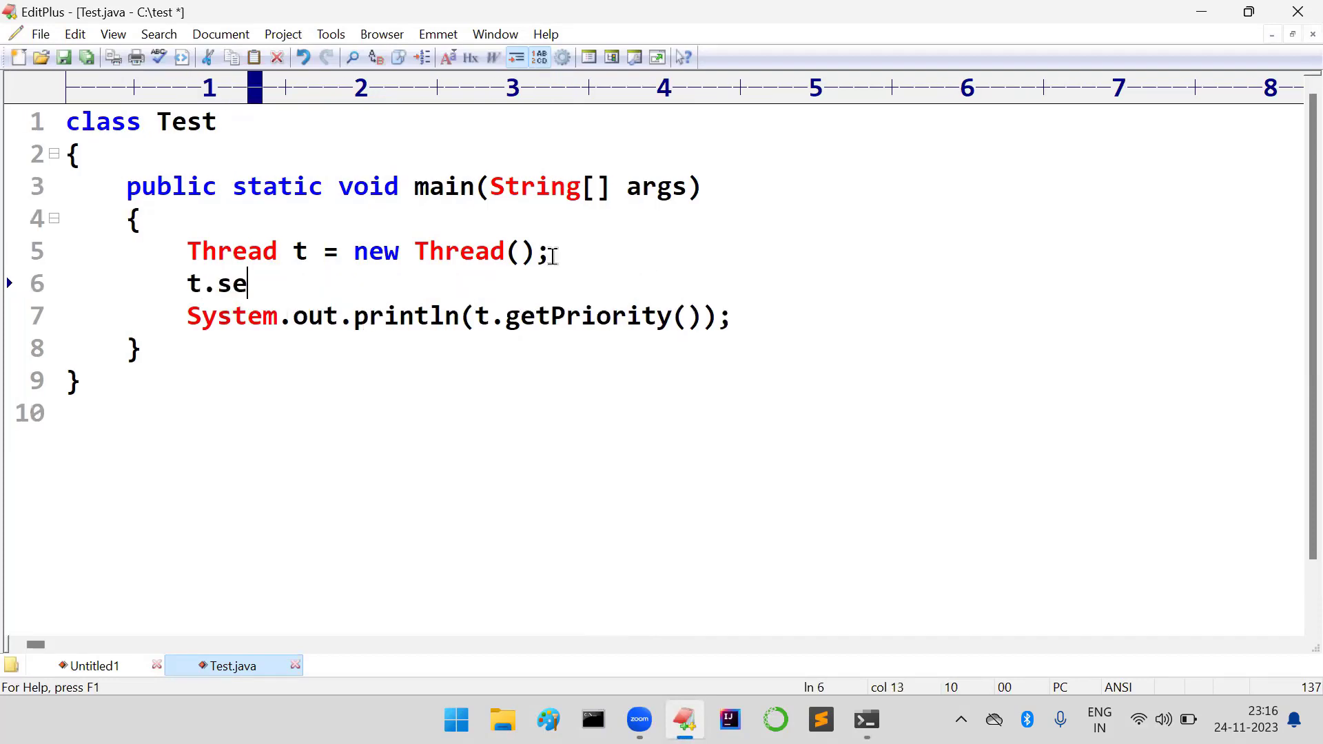
pyautogui.write('tP')
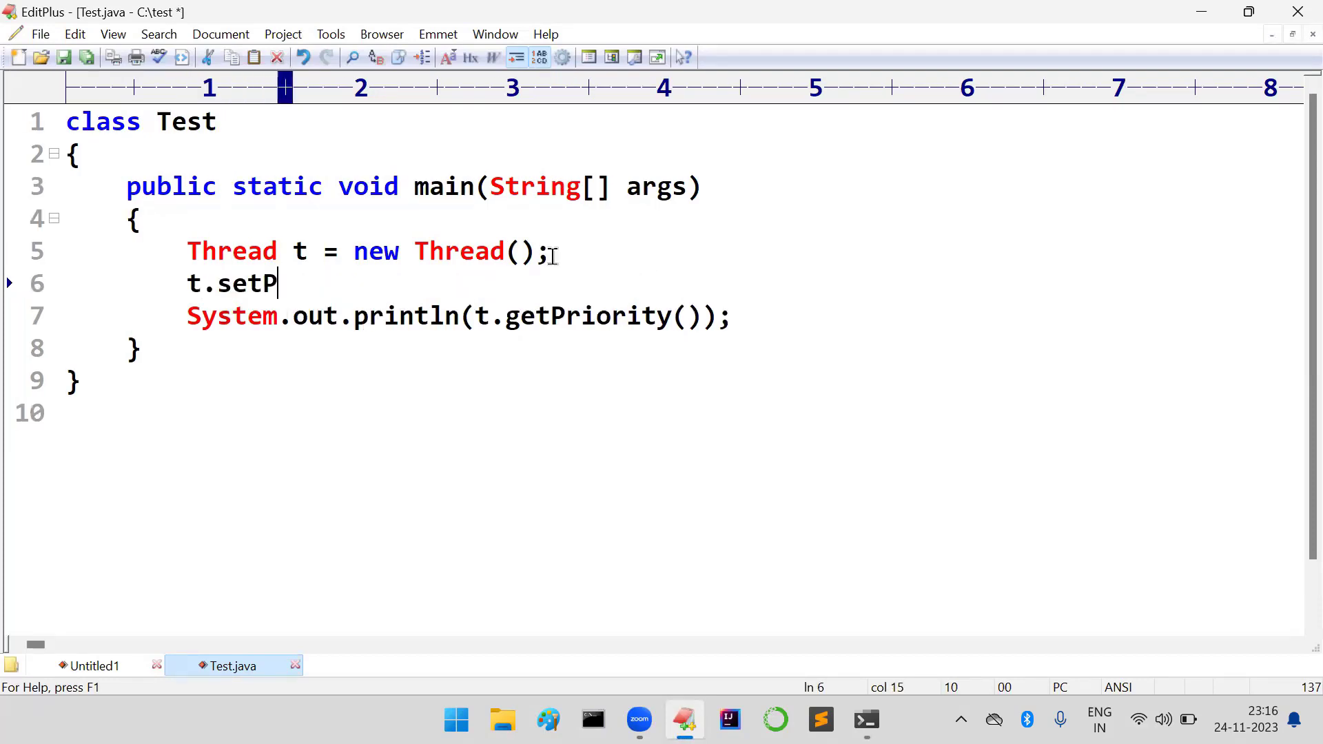
pyautogui.write('rio')
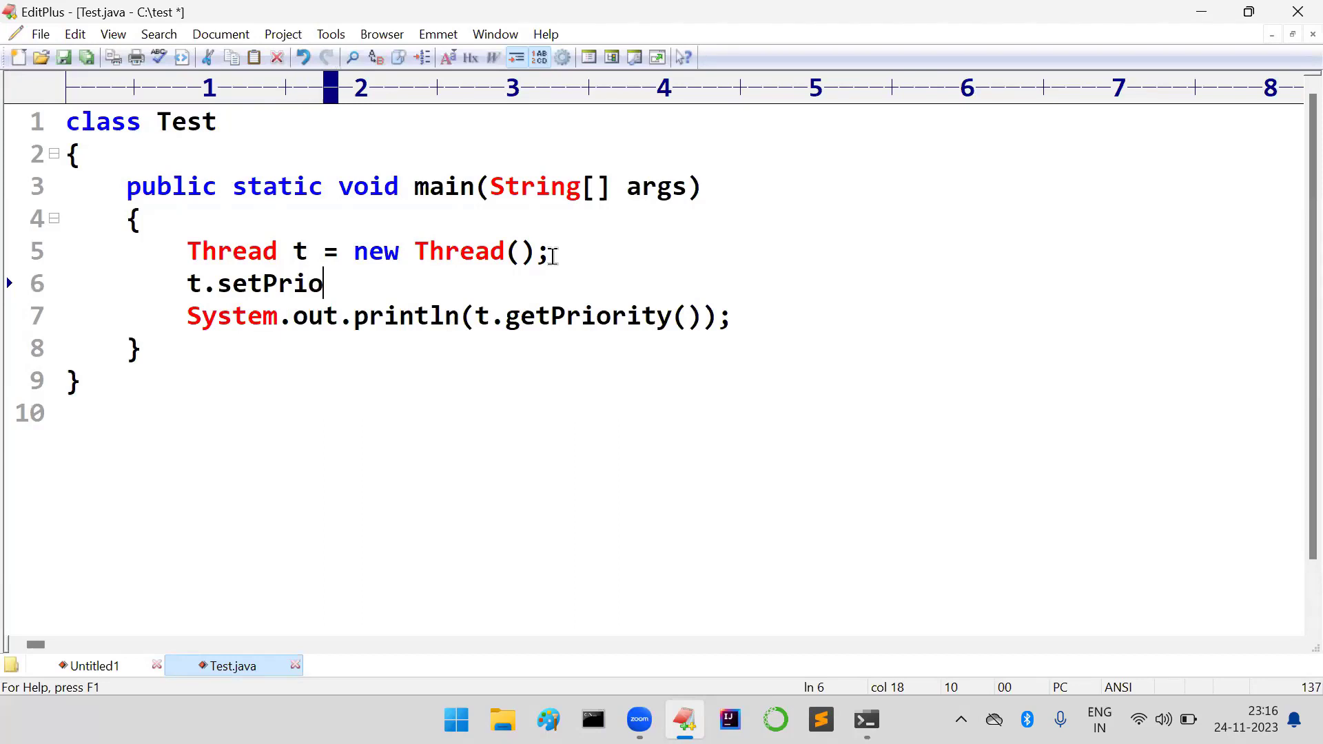
pyautogui.write('rity(')
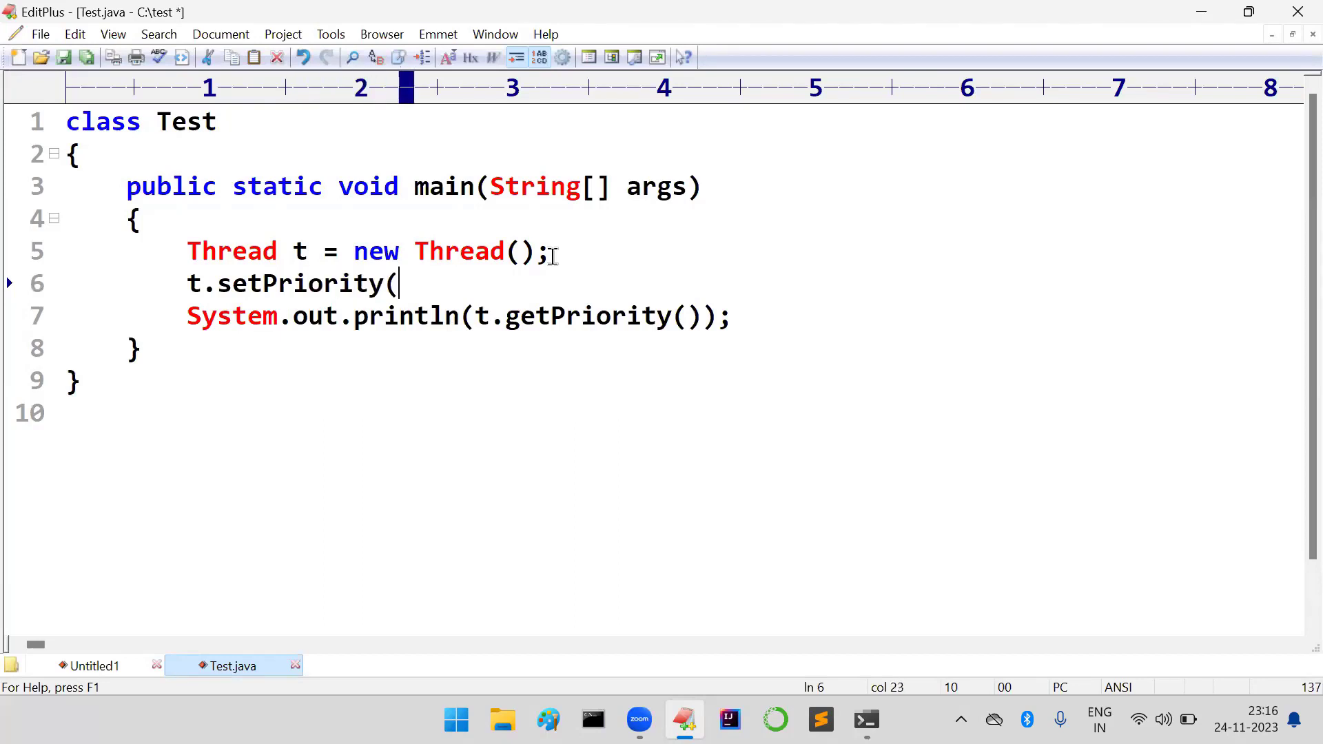
pyautogui.write('1);')
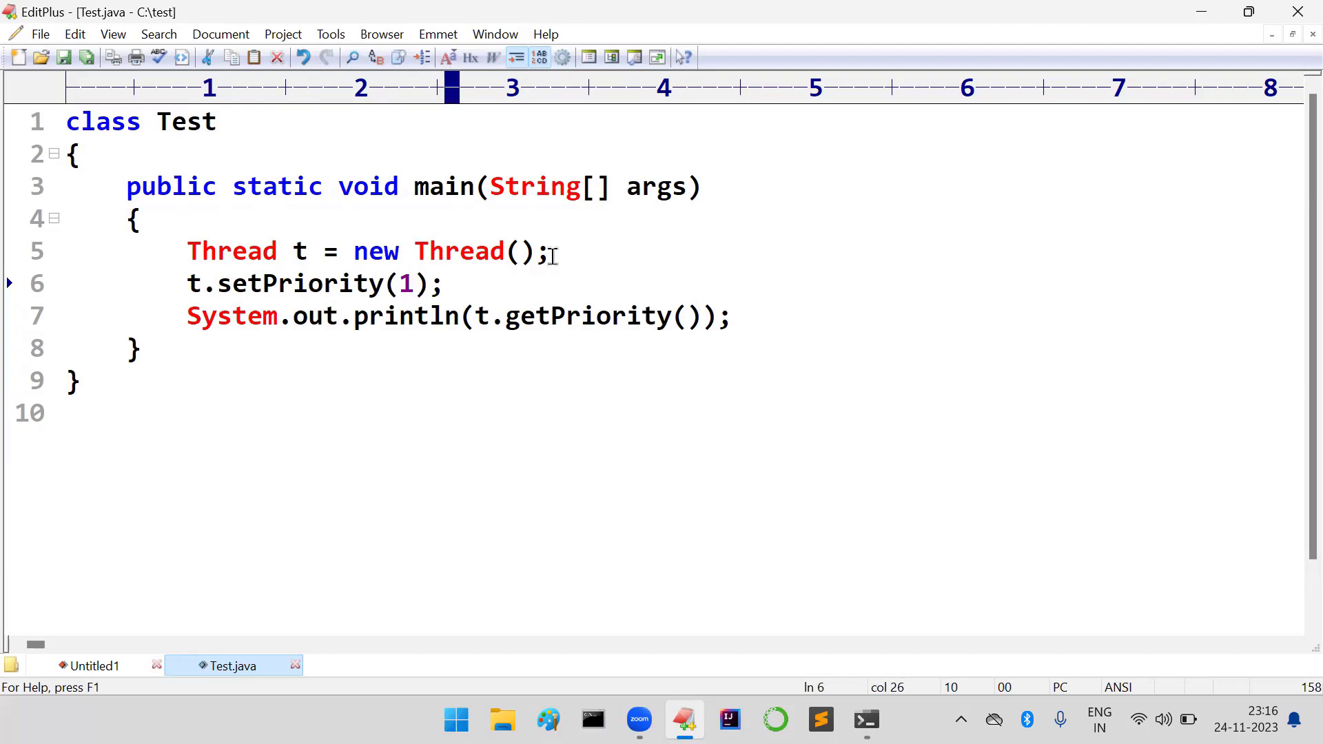
pyautogui.click(866, 720)
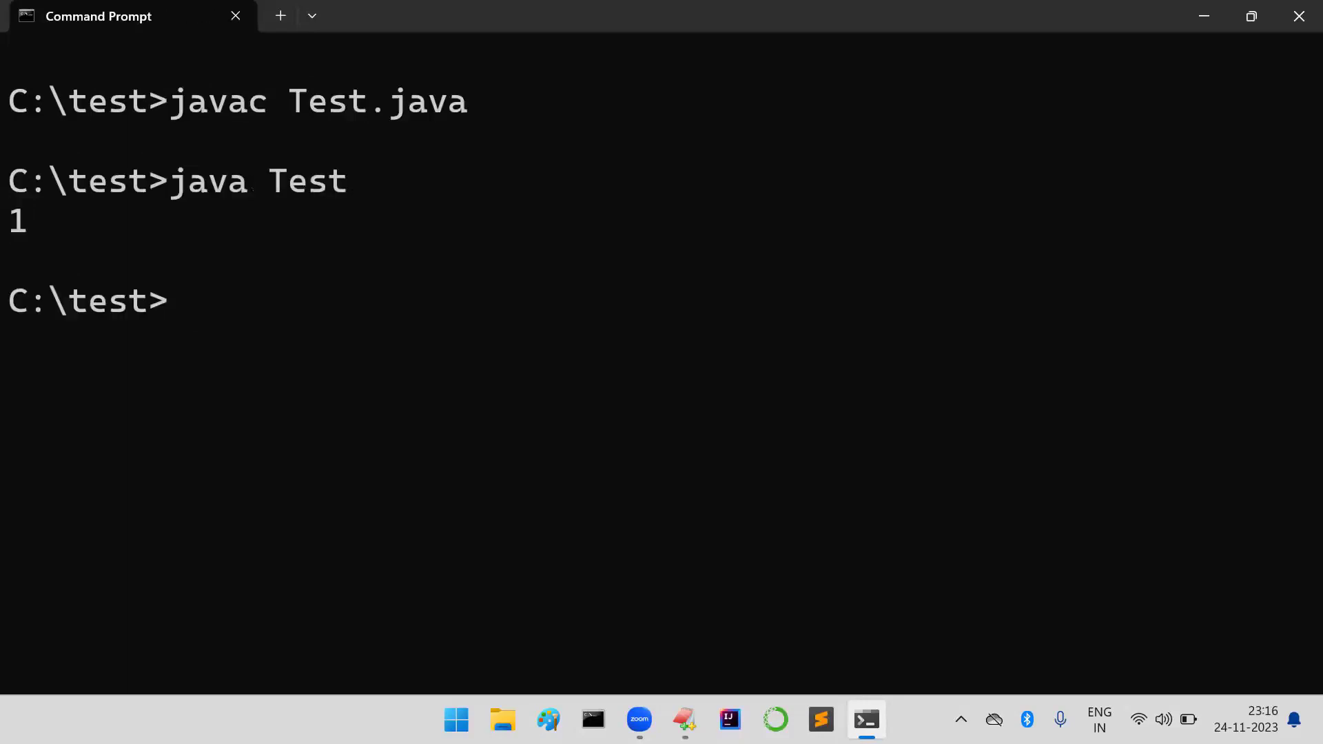
pyautogui.moveTo(566, 662)
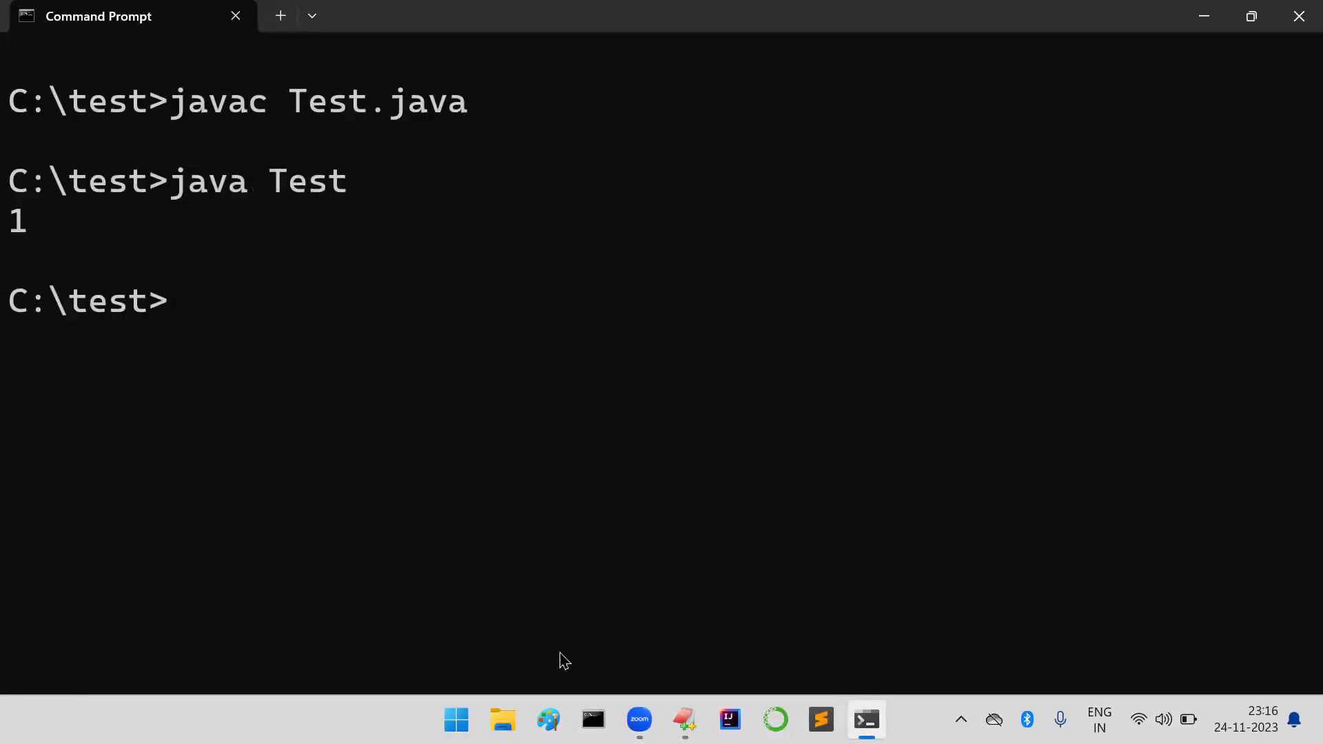
pyautogui.moveTo(391, 281)
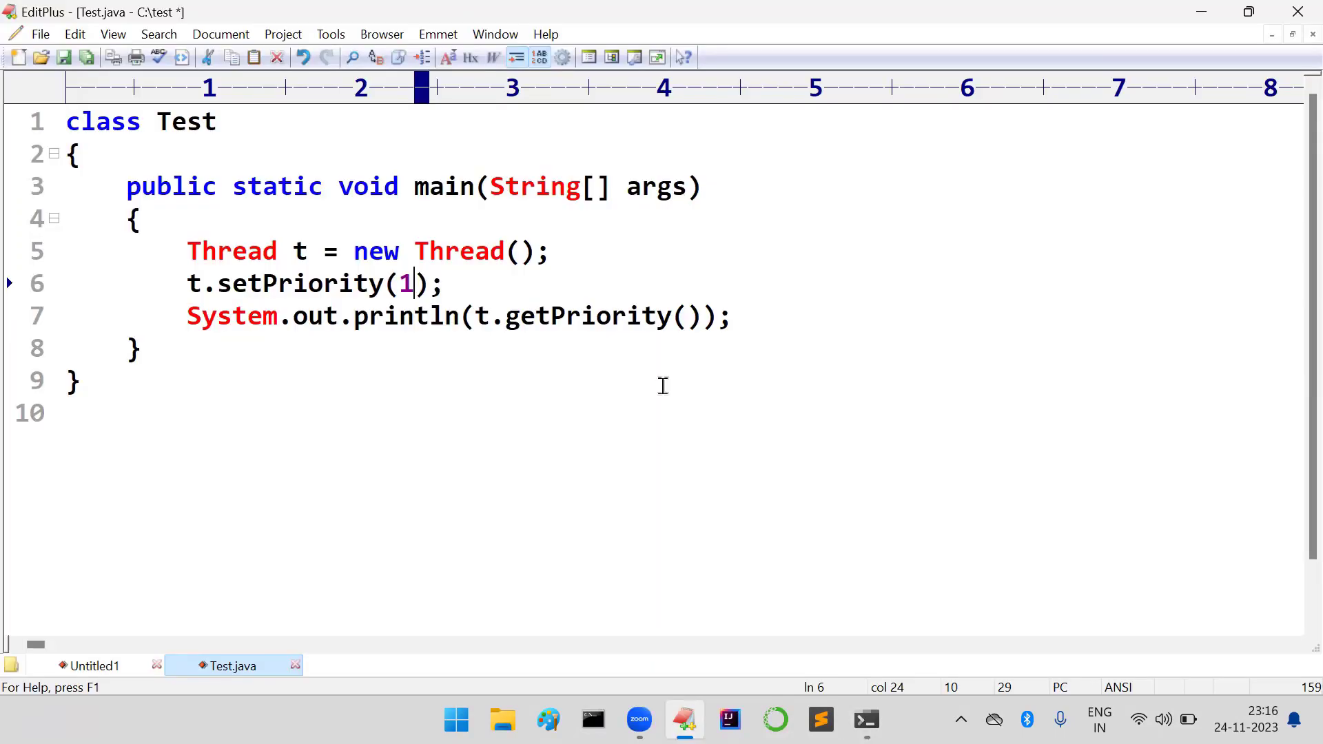
# Change the priority to 11, then cls, recompile with javac Test.java and run java Test
pyautogui.write('1')
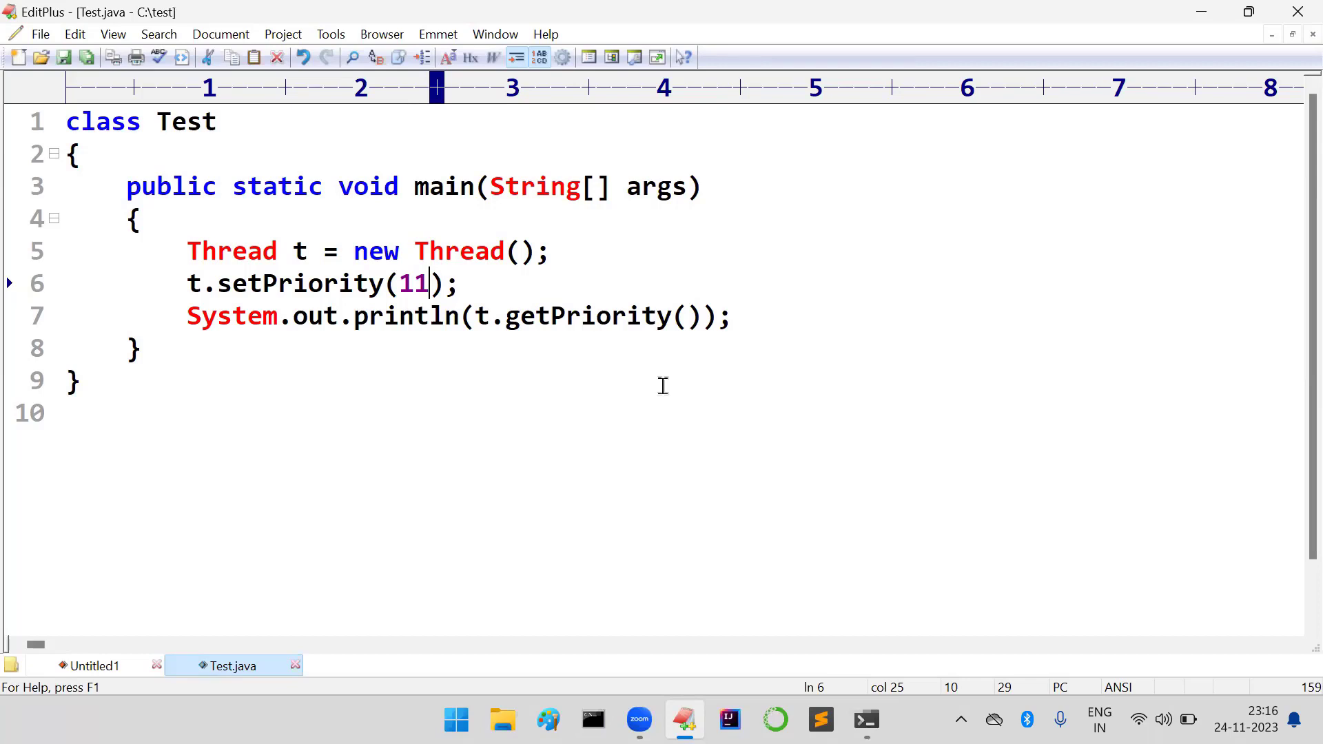
pyautogui.click(866, 720)
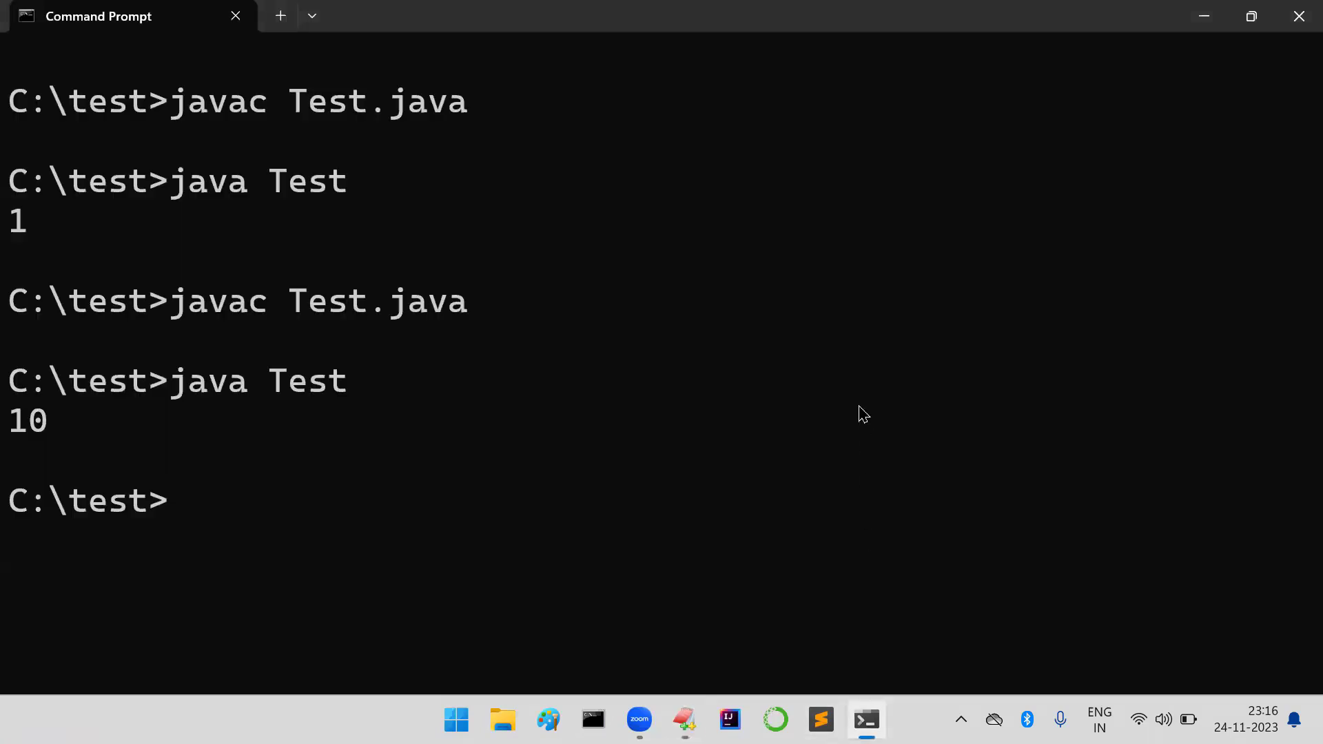
pyautogui.write('cls')
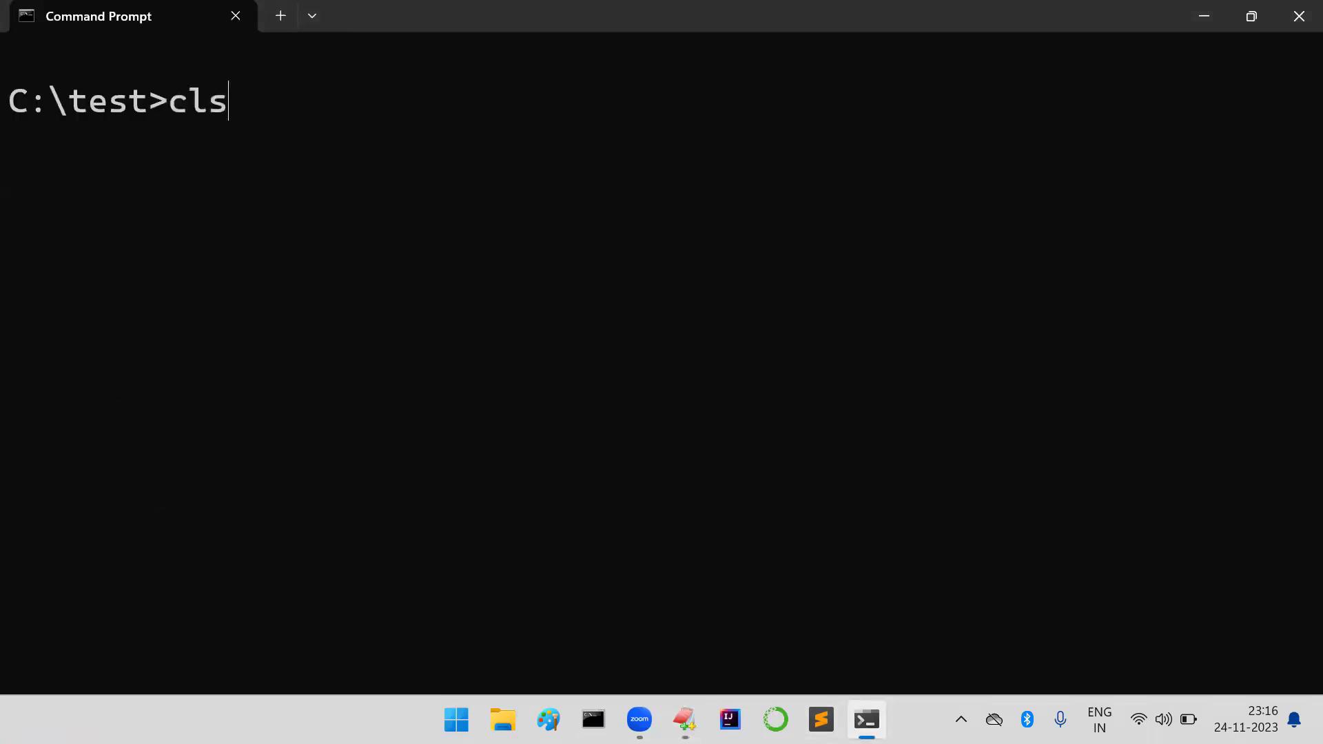
pyautogui.write('javac Test.java')
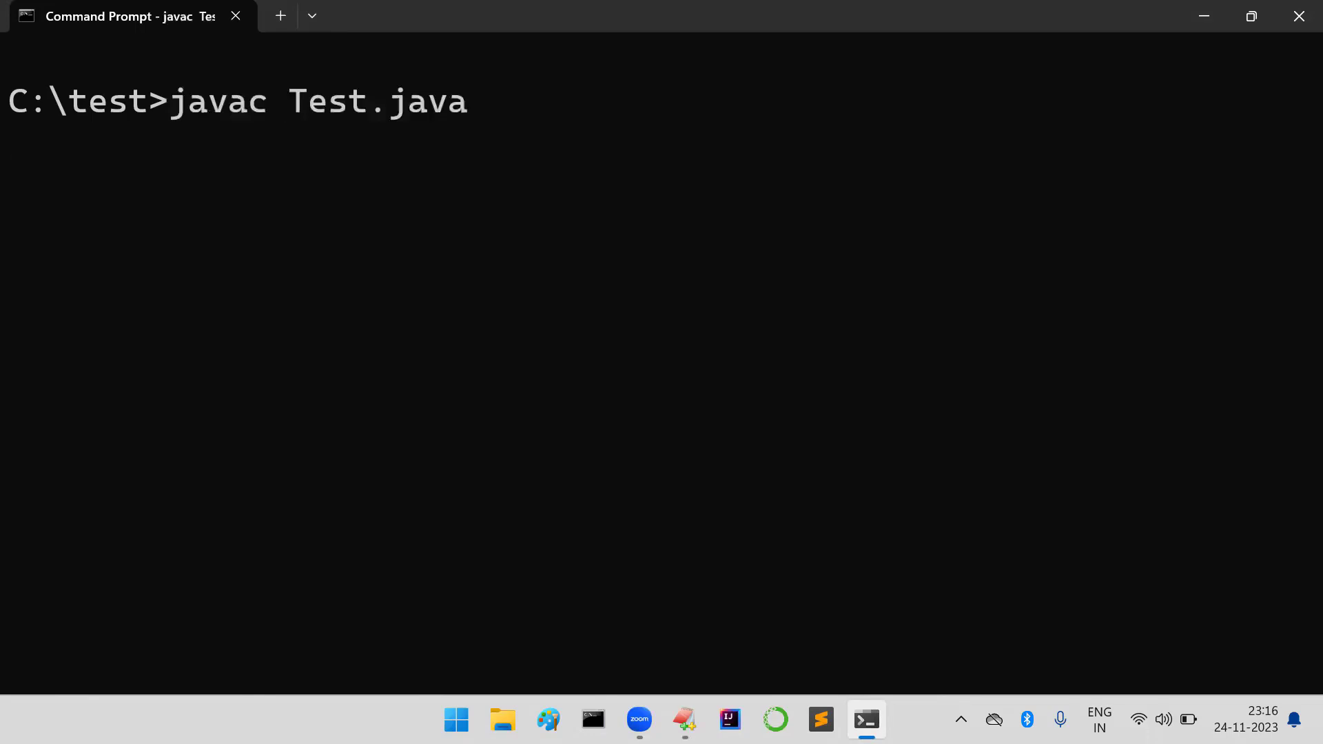
pyautogui.press('Enter')
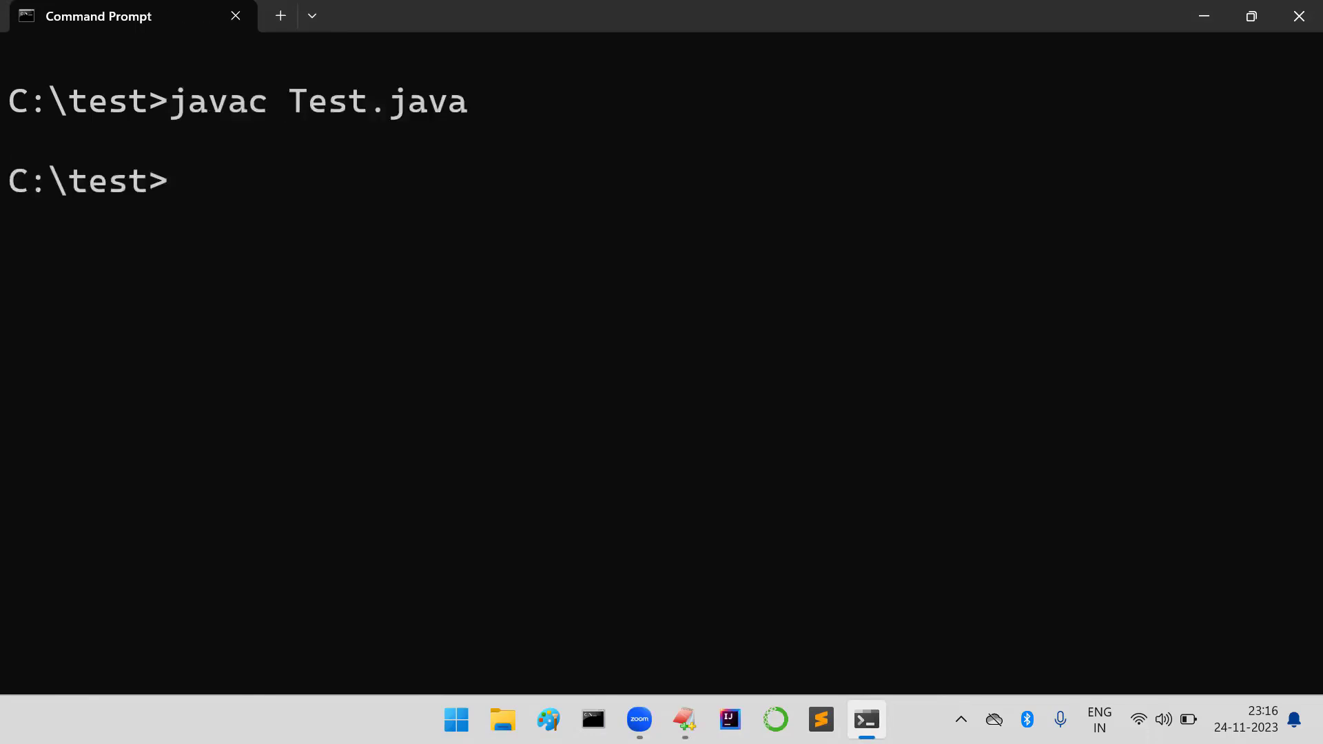
pyautogui.write('javac Test.java')
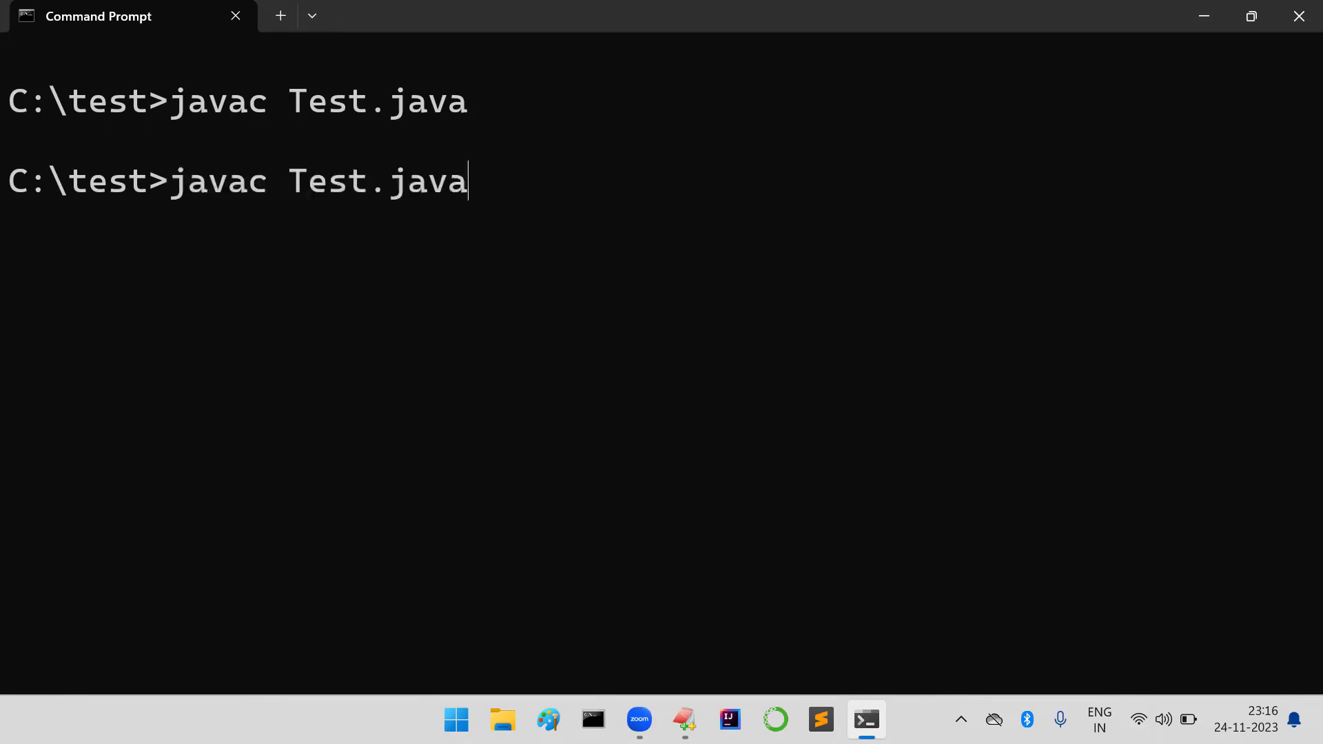
pyautogui.write('java Test')
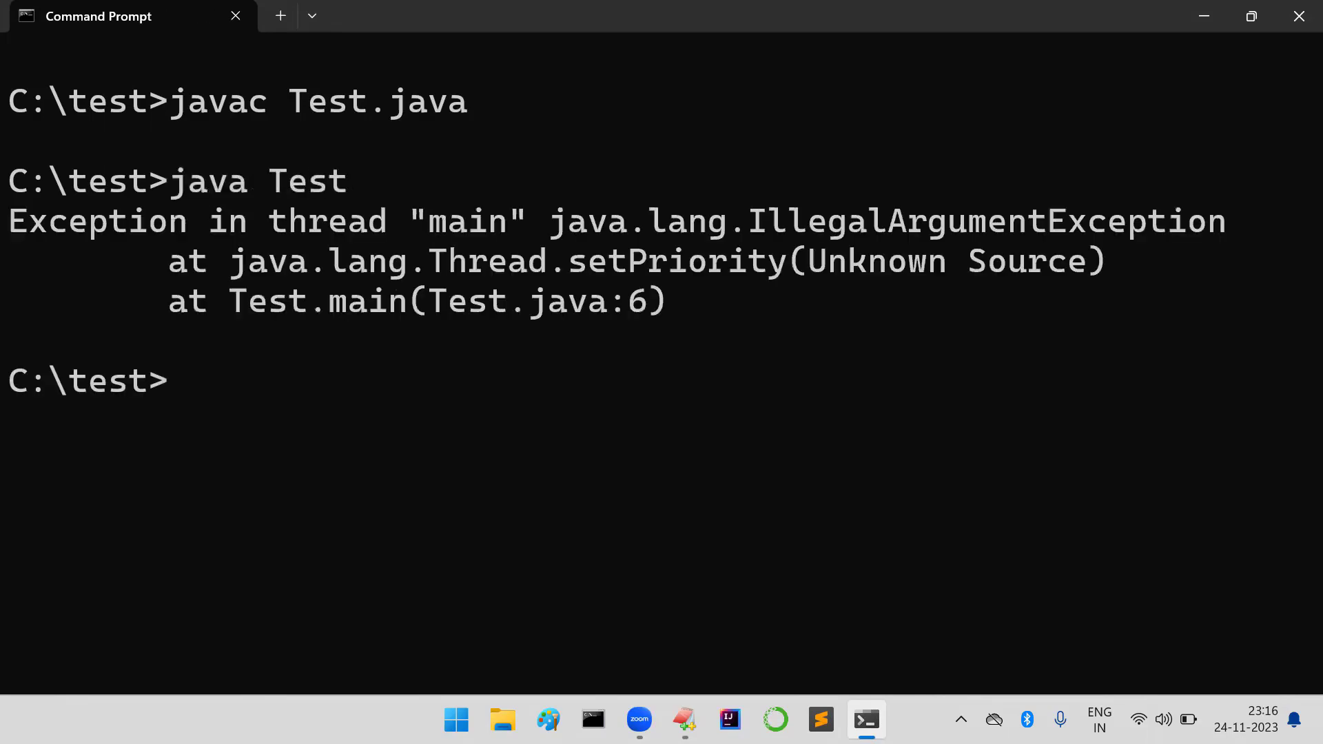
pyautogui.moveTo(303, 143)
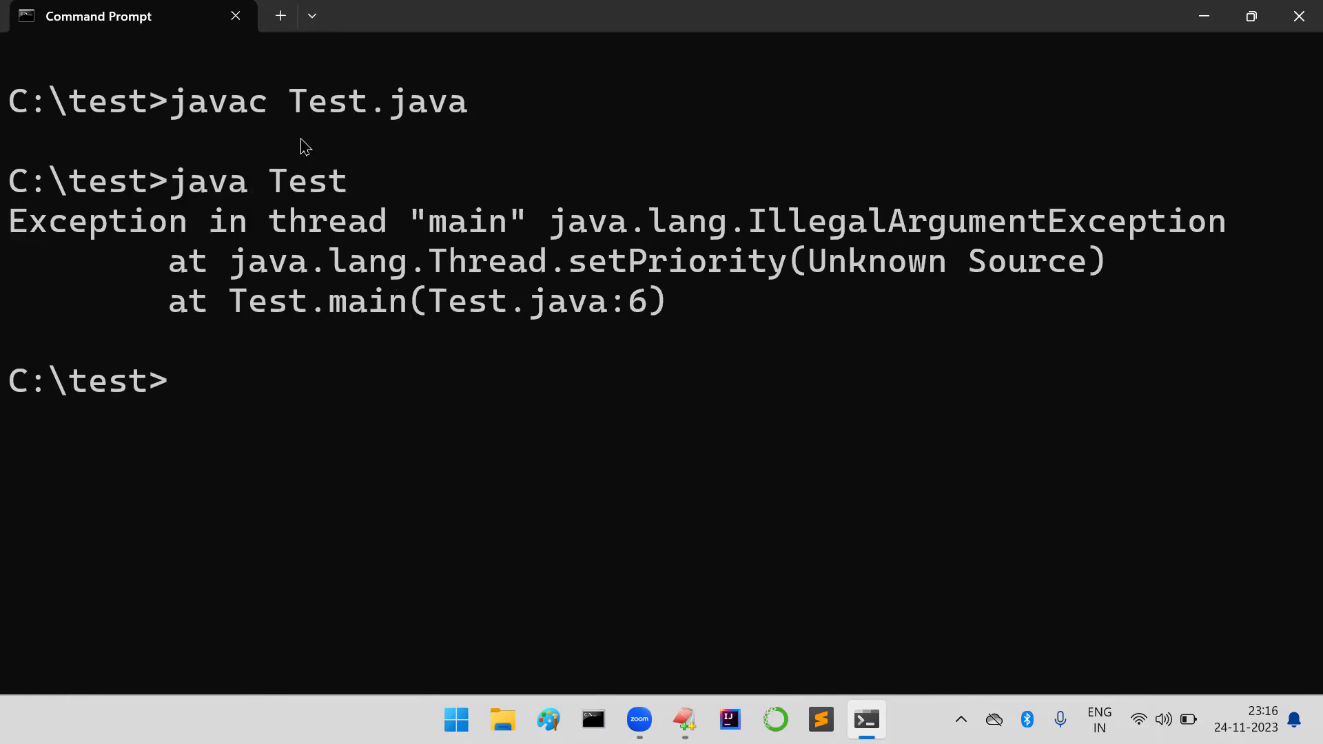
# Select the IllegalArgumentException name in the Command Prompt output
pyautogui.doubleClick(767, 223)
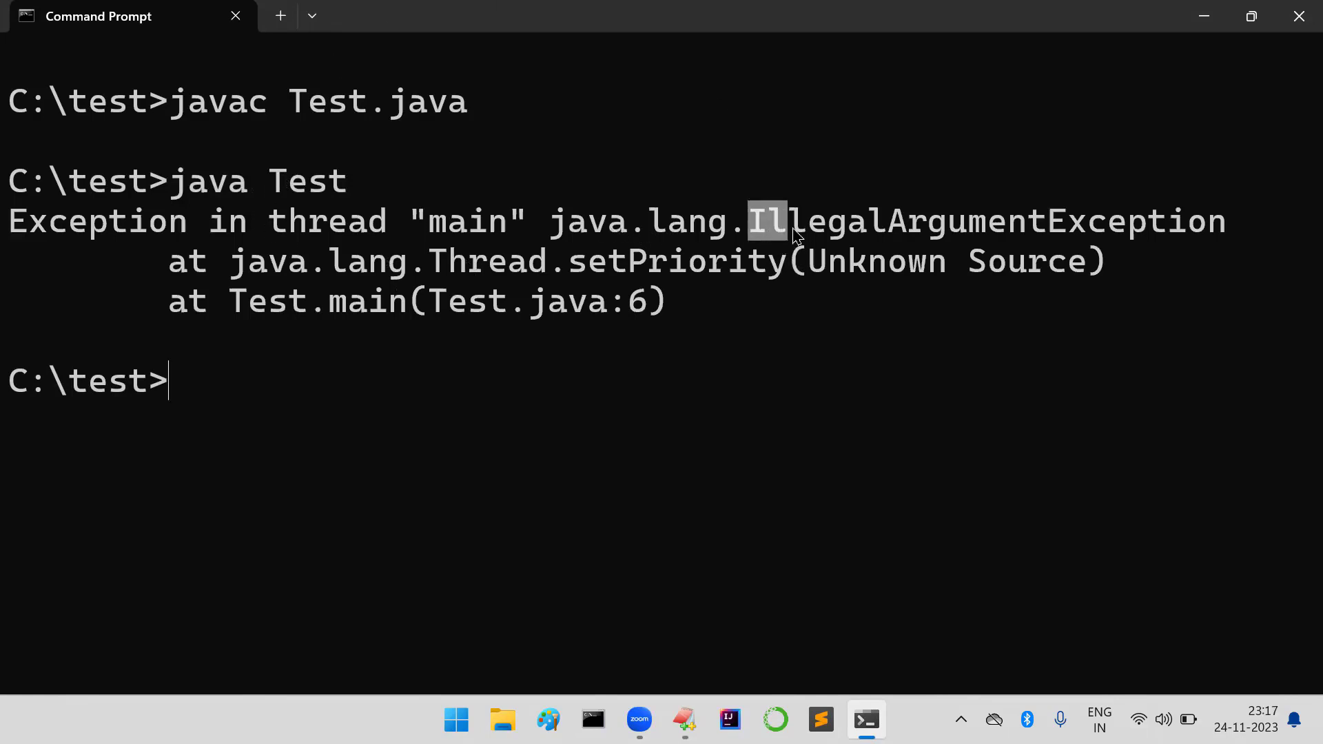
pyautogui.moveTo(768, 221); pyautogui.dragTo(1207, 221)
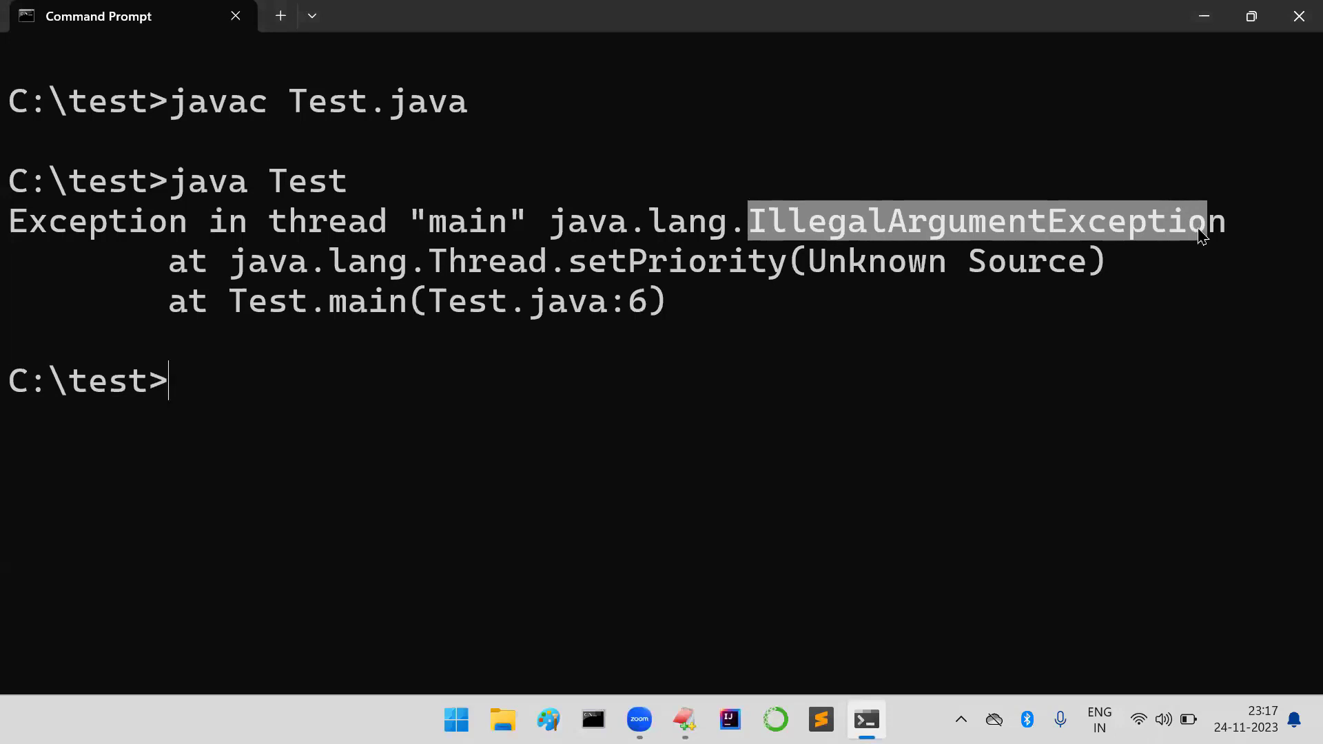
pyautogui.moveTo(15, 185)
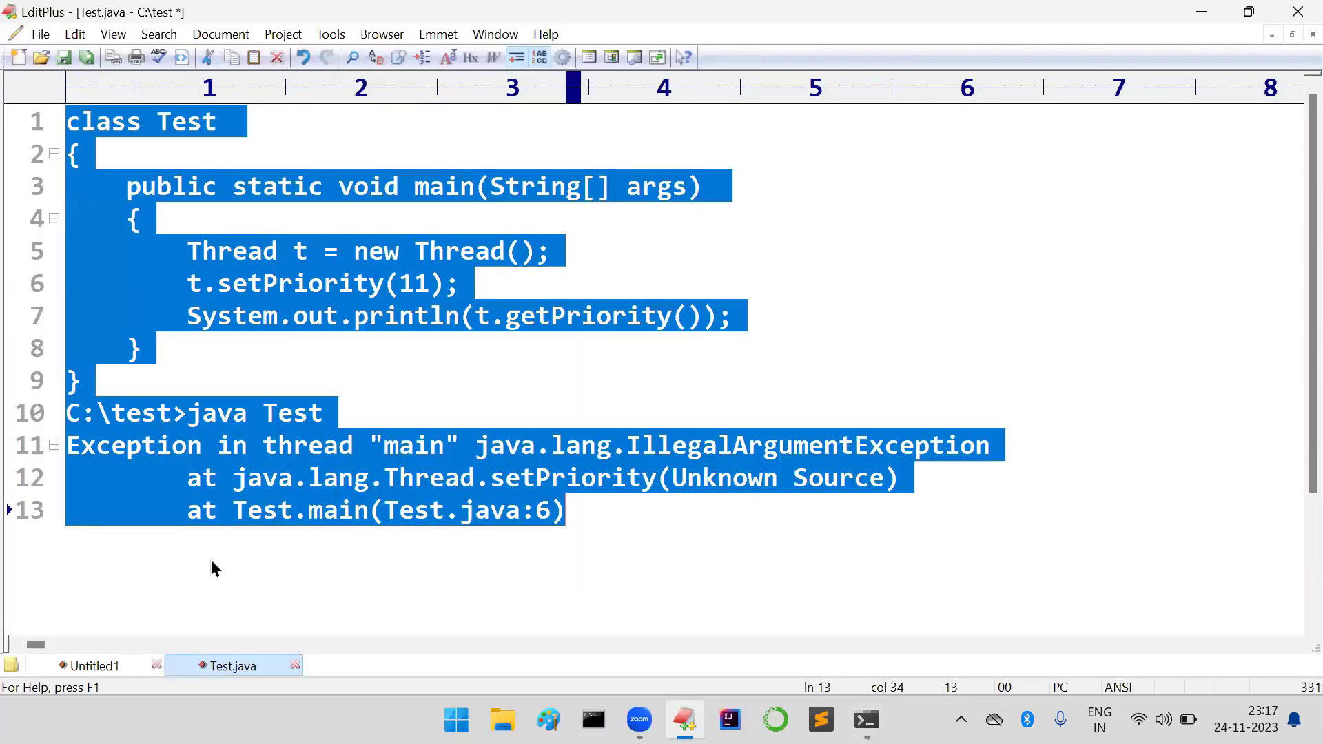
# Paste the Test class with setPriority(11) and its exception output under the Ex: heading
pyautogui.click(93, 665)
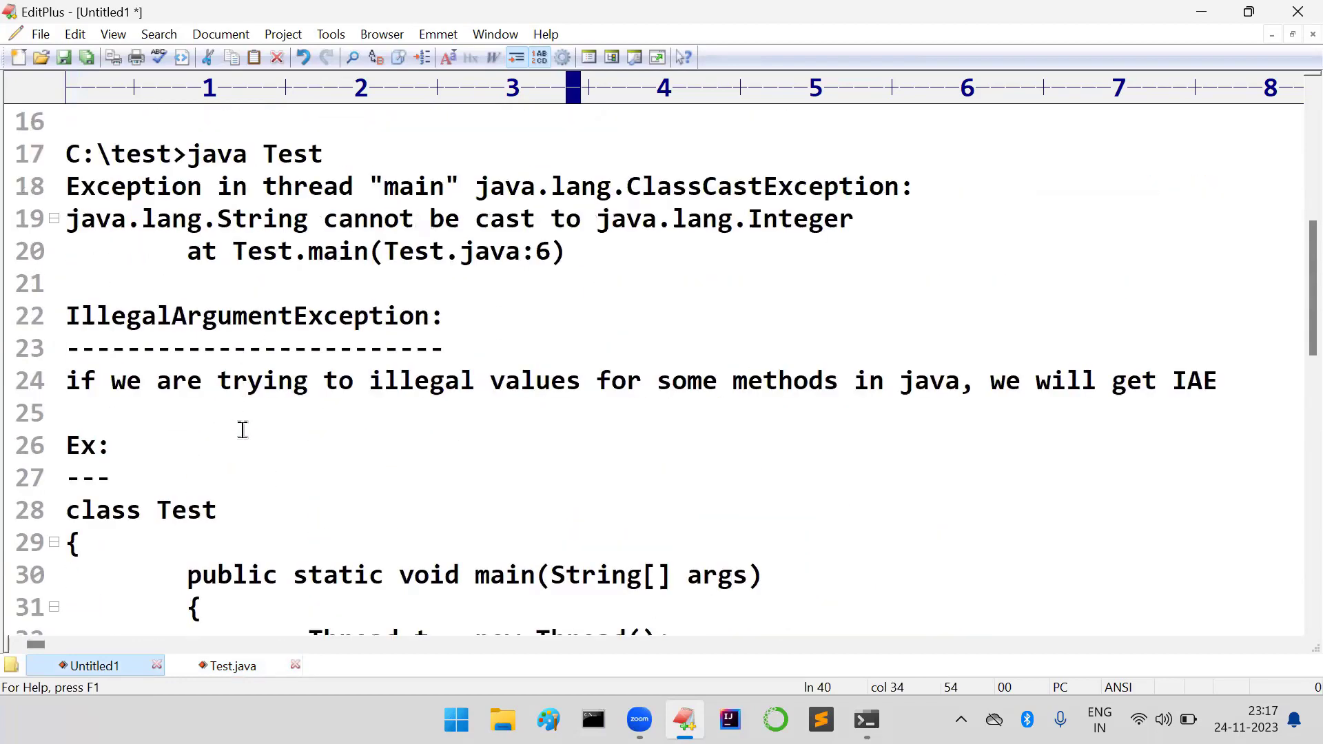
pyautogui.scroll(-3)
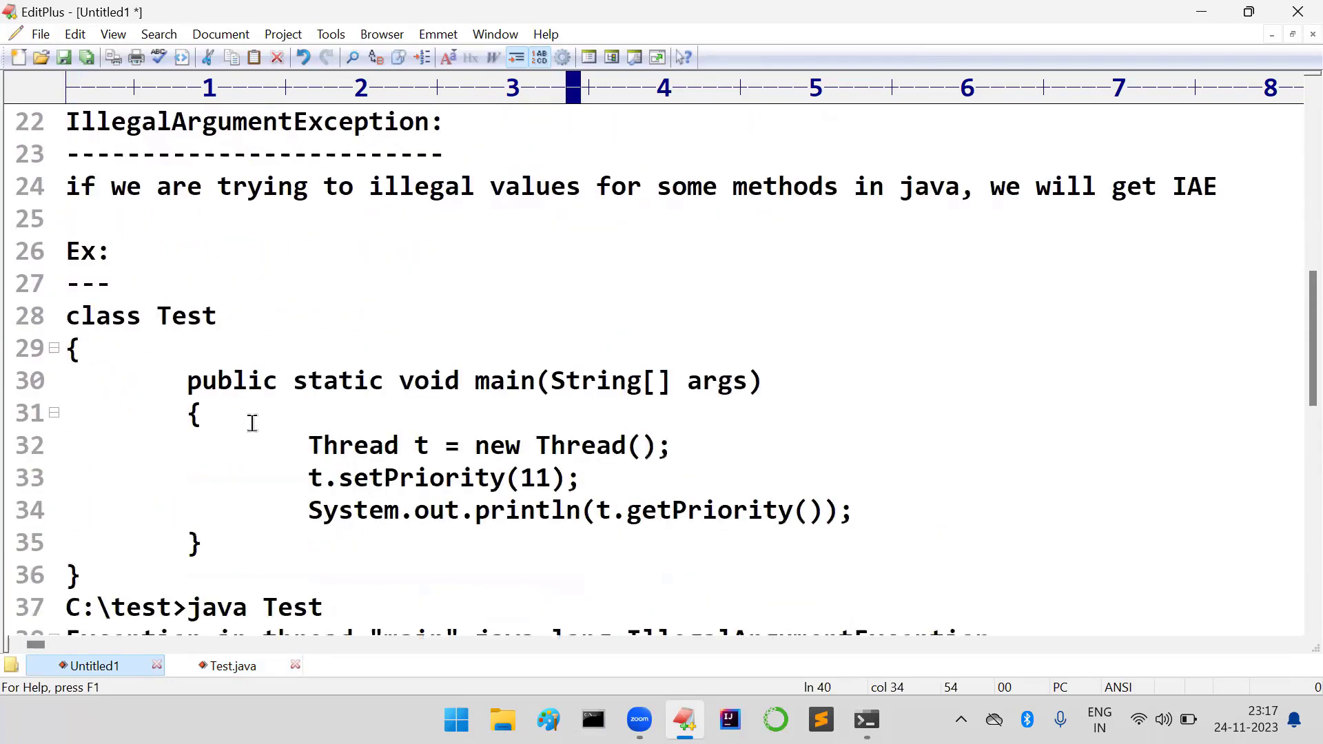
pyautogui.click(292, 380)
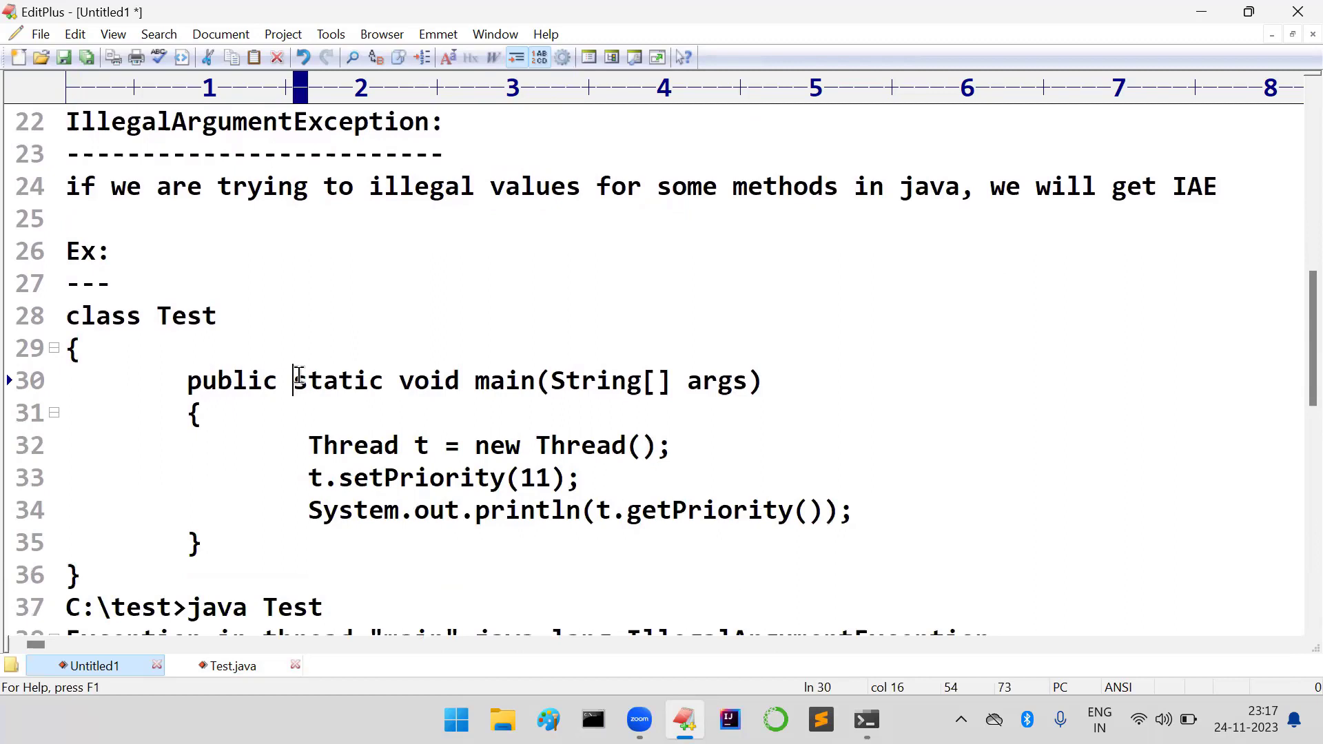